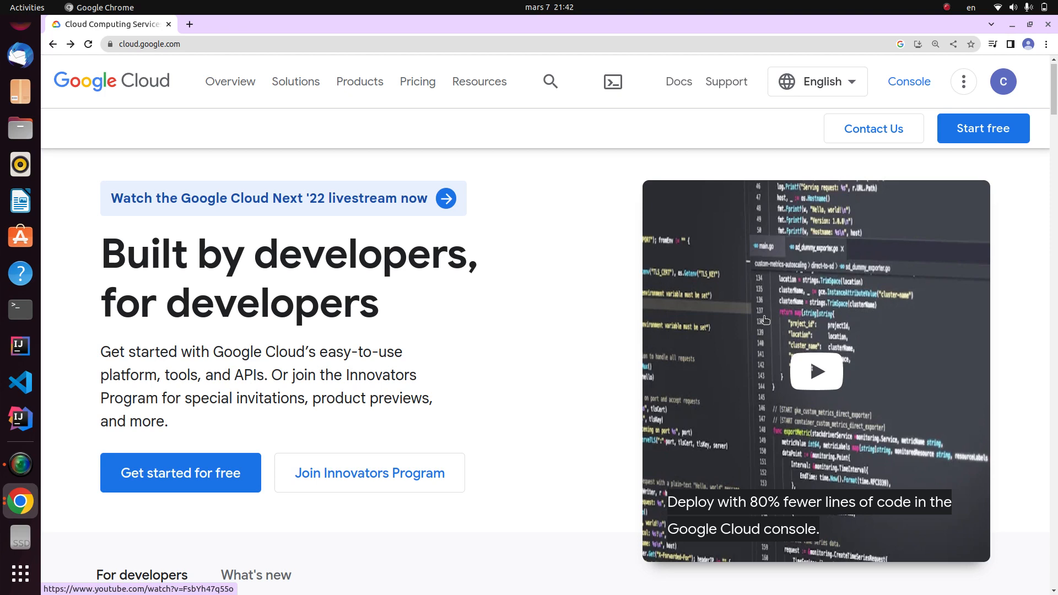
pyautogui.moveTo(863, 125)
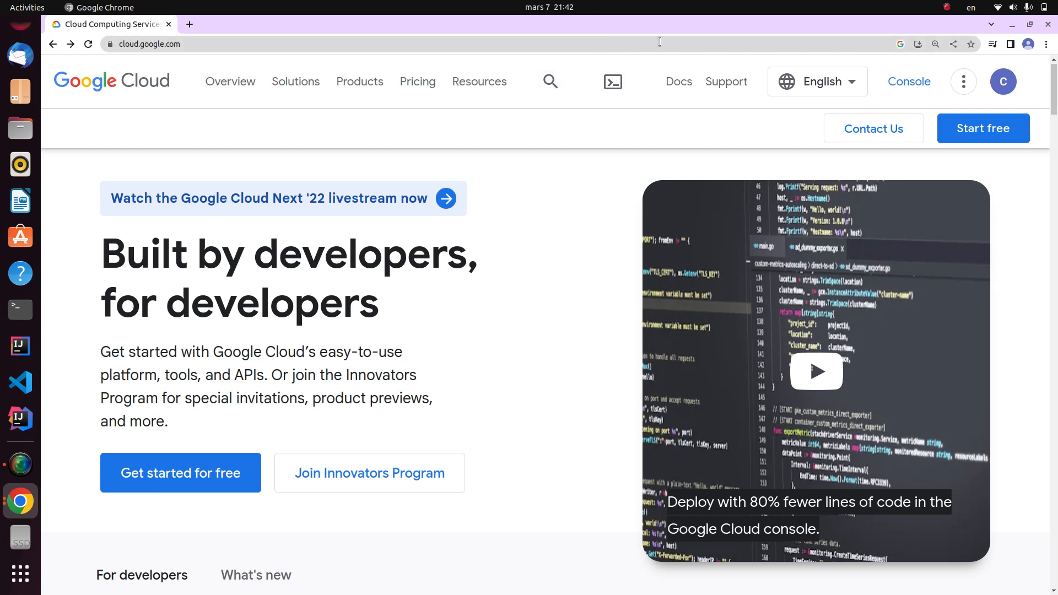
pyautogui.moveTo(983, 129)
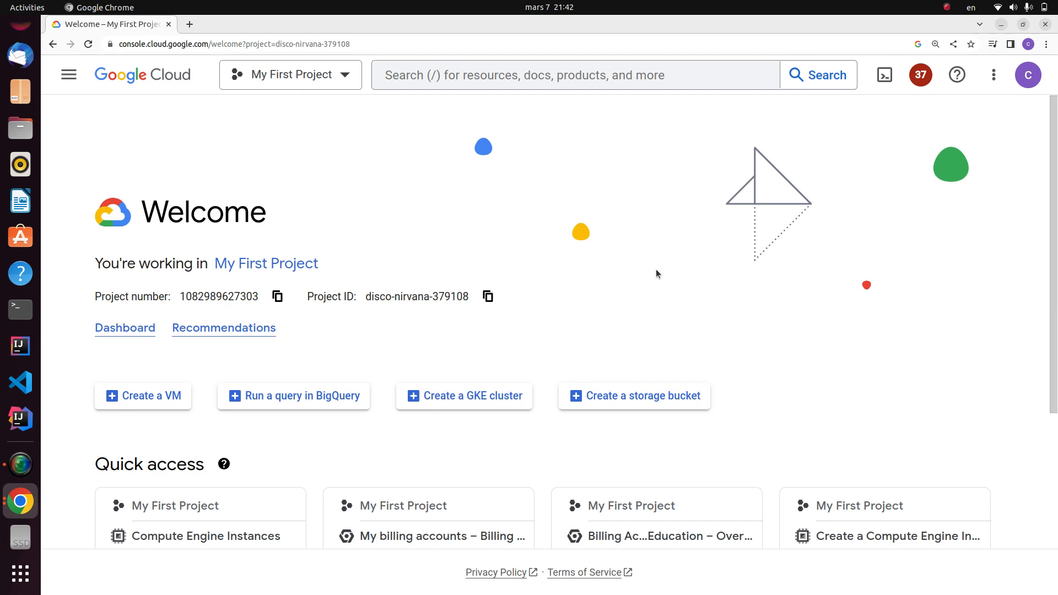
pyautogui.moveTo(266, 264)
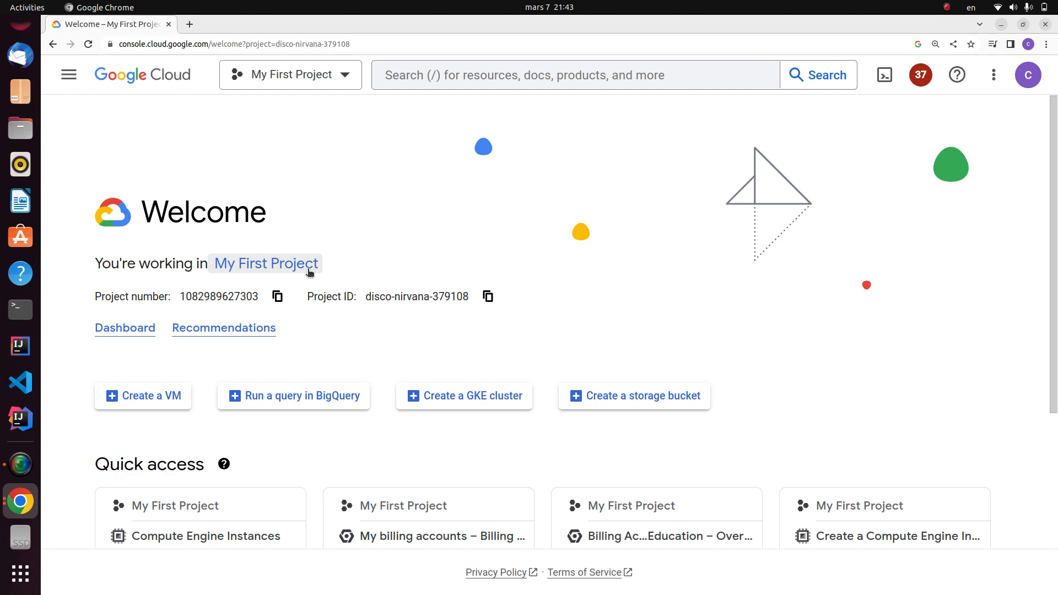
pyautogui.moveTo(68, 75)
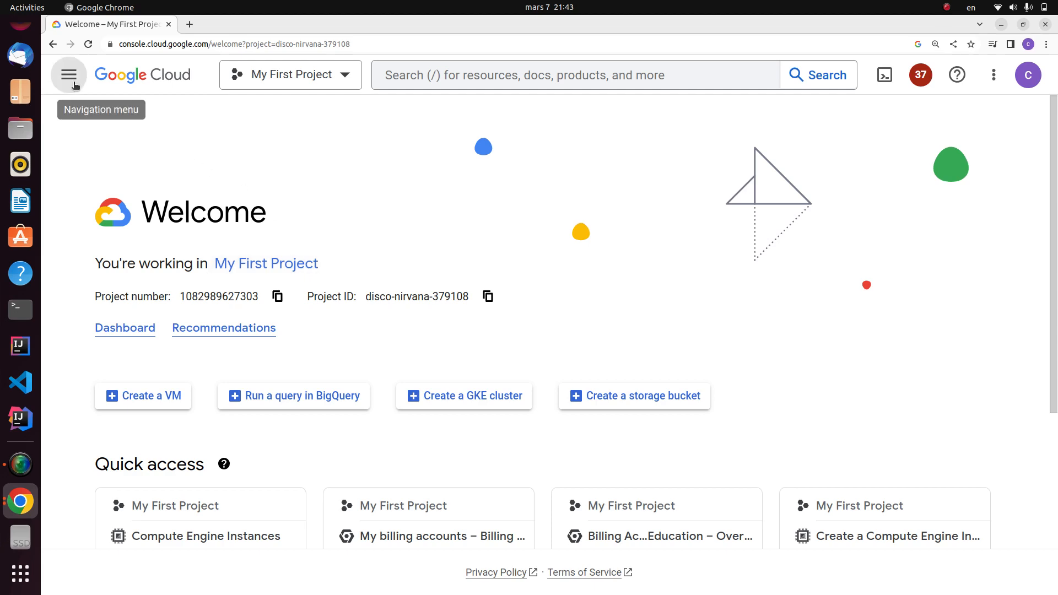
# Go to the Billing overview showing $0.00 spent this month for the education account.
pyautogui.click(68, 73)
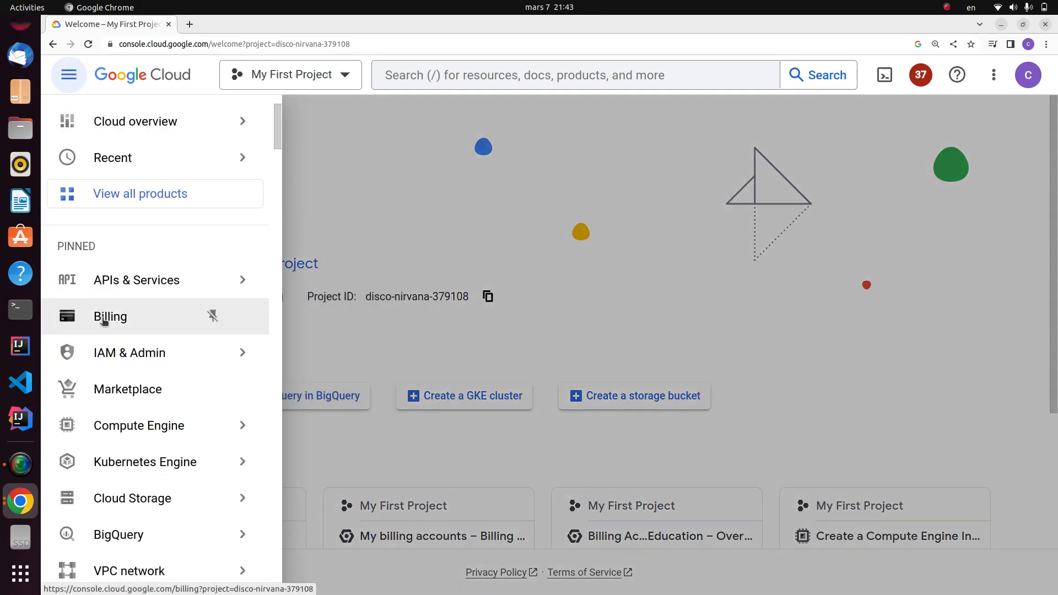
pyautogui.click(109, 317)
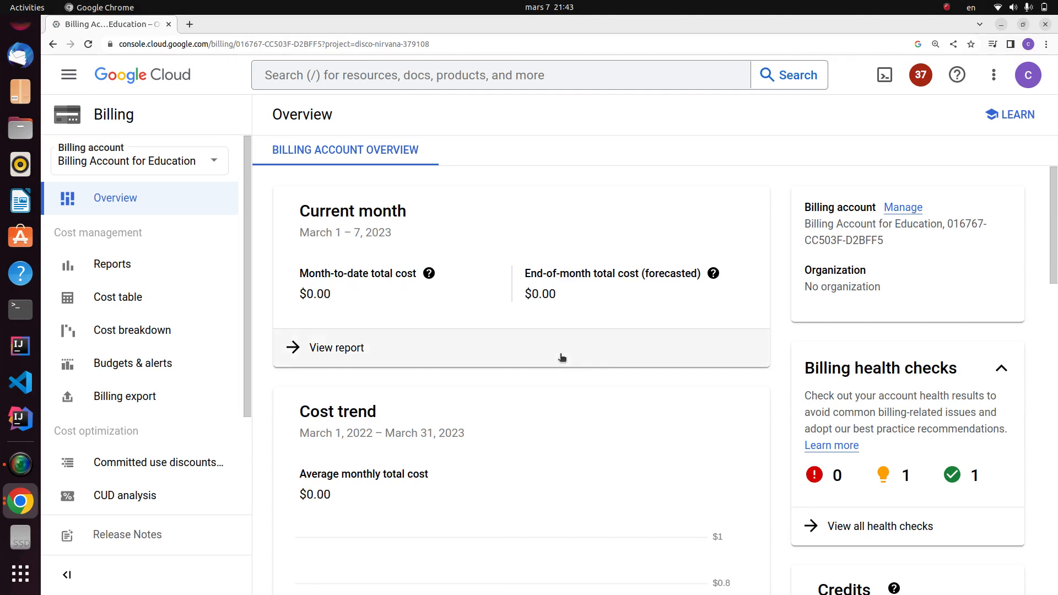
pyautogui.moveTo(540, 166)
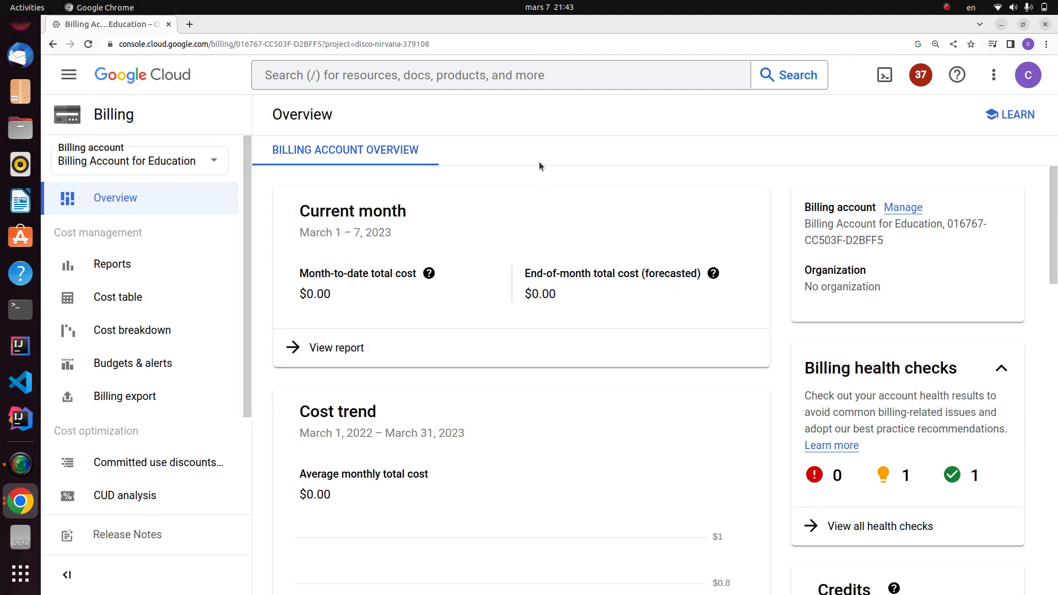
pyautogui.moveTo(482, 587)
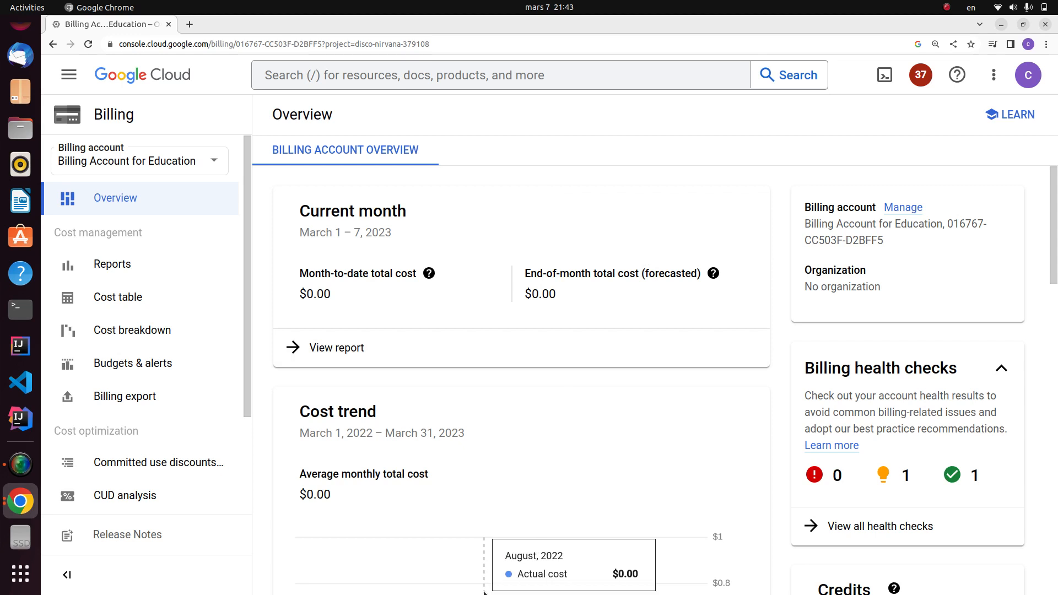
pyautogui.moveTo(426, 254)
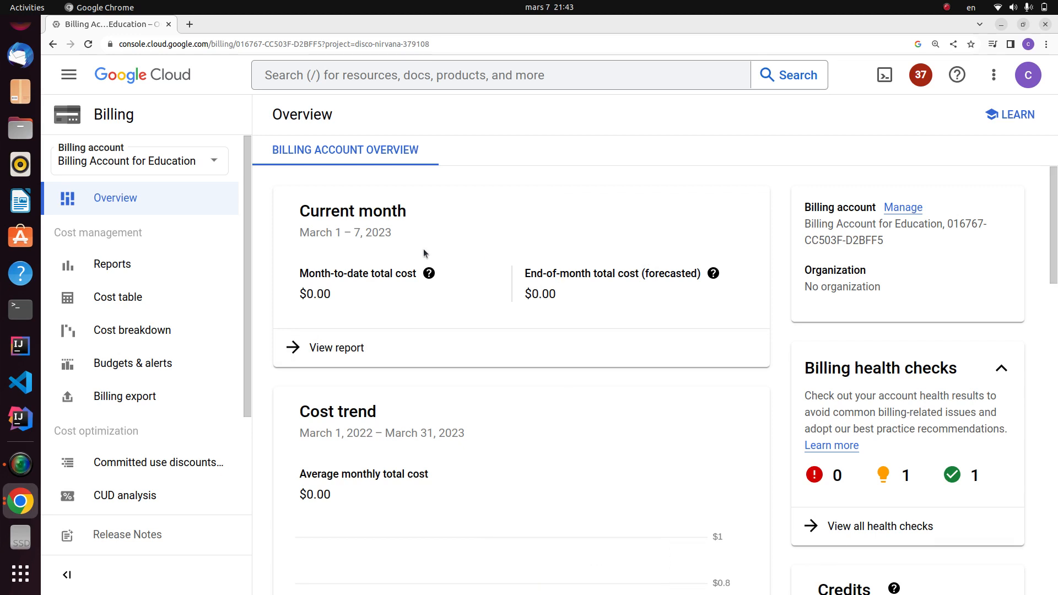
pyautogui.moveTo(69, 74)
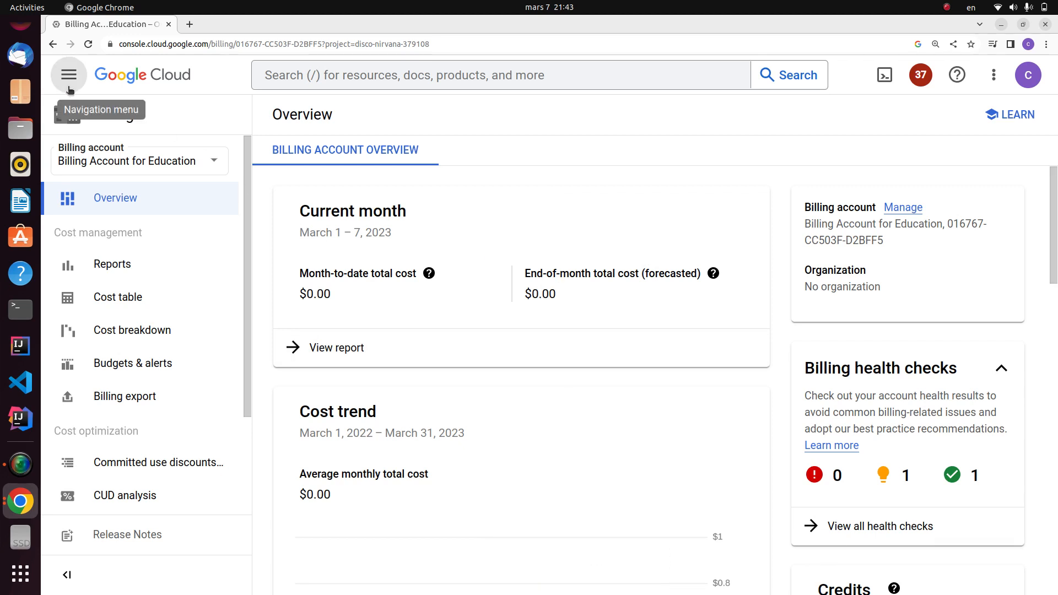
# Go to Compute Engine's VM instances list showing the running web1-bw5j instance.
pyautogui.click(69, 74)
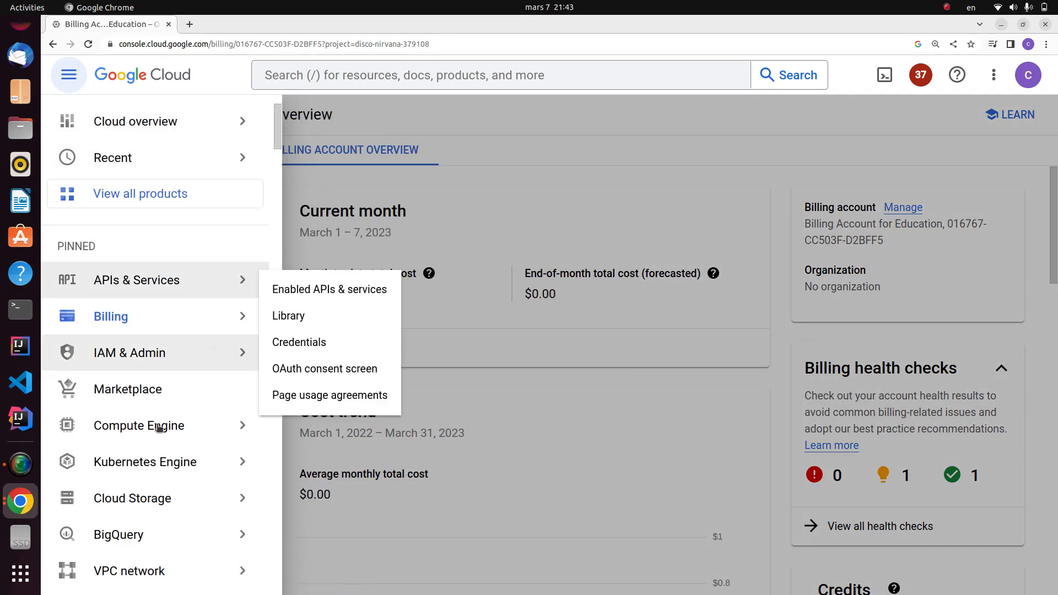
pyautogui.click(138, 425)
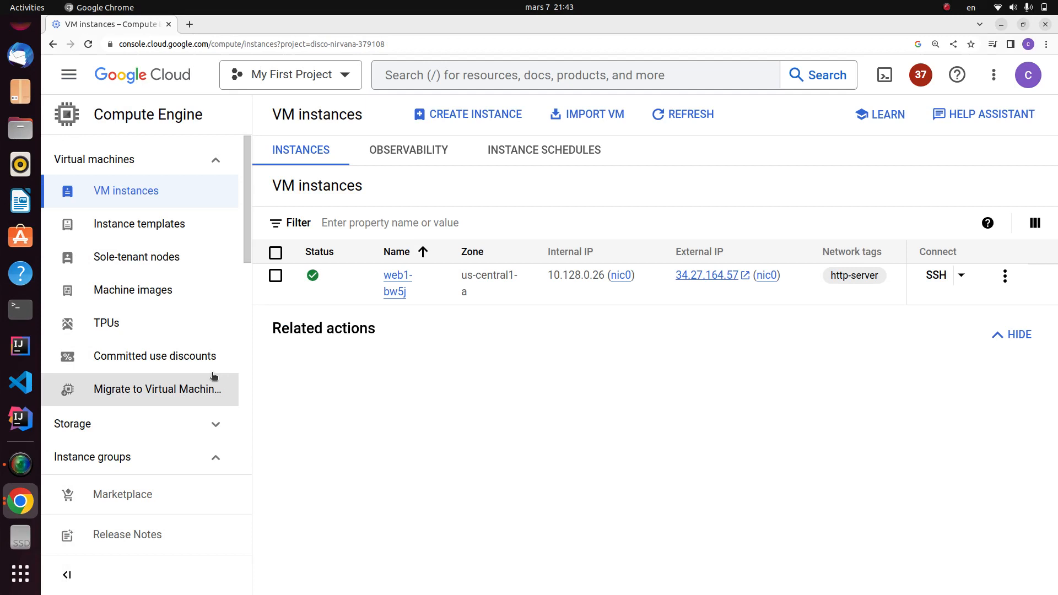
pyautogui.moveTo(883, 74)
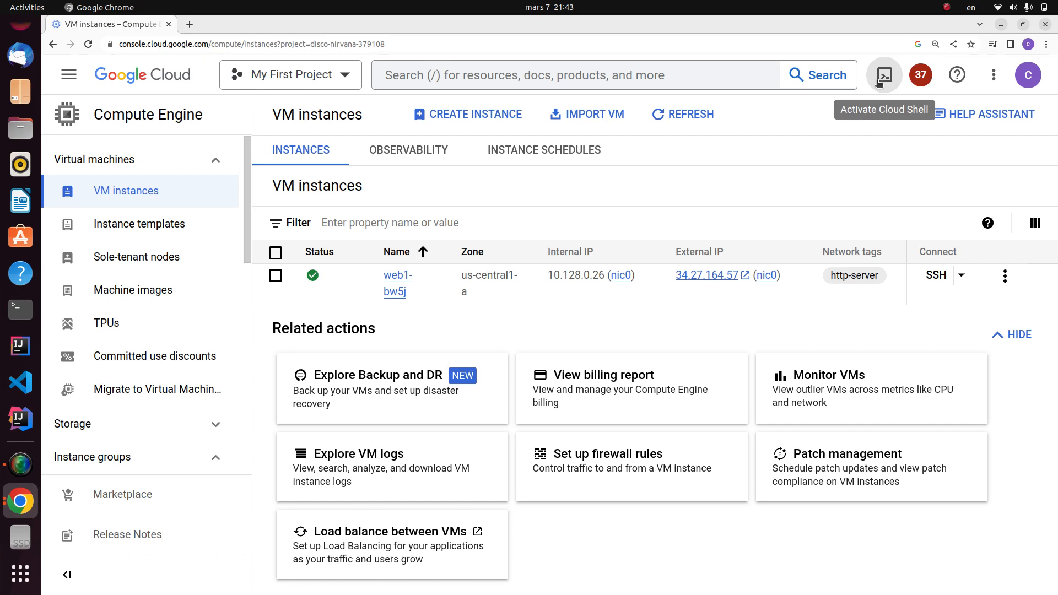
pyautogui.moveTo(883, 75)
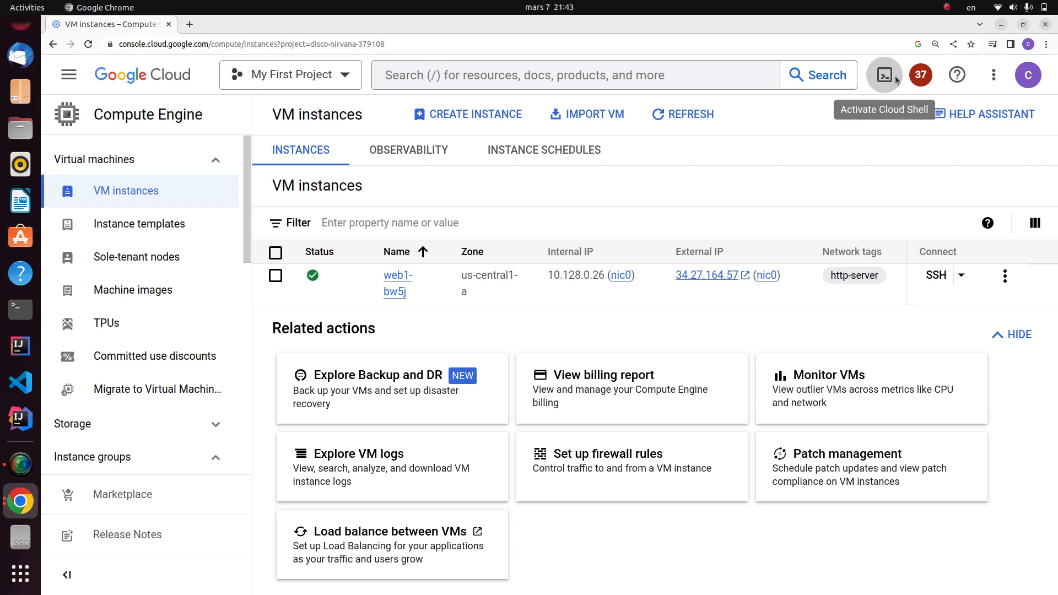
# Start a Cloud Shell session and run gcloud auth list to show the active account.
pyautogui.click(884, 75)
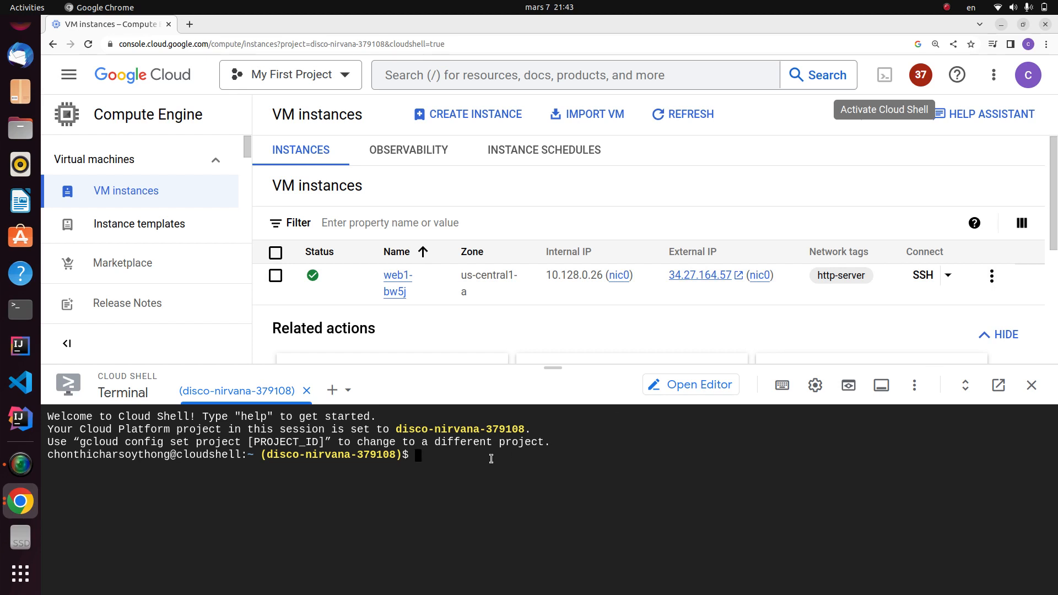
pyautogui.write('gcloud')
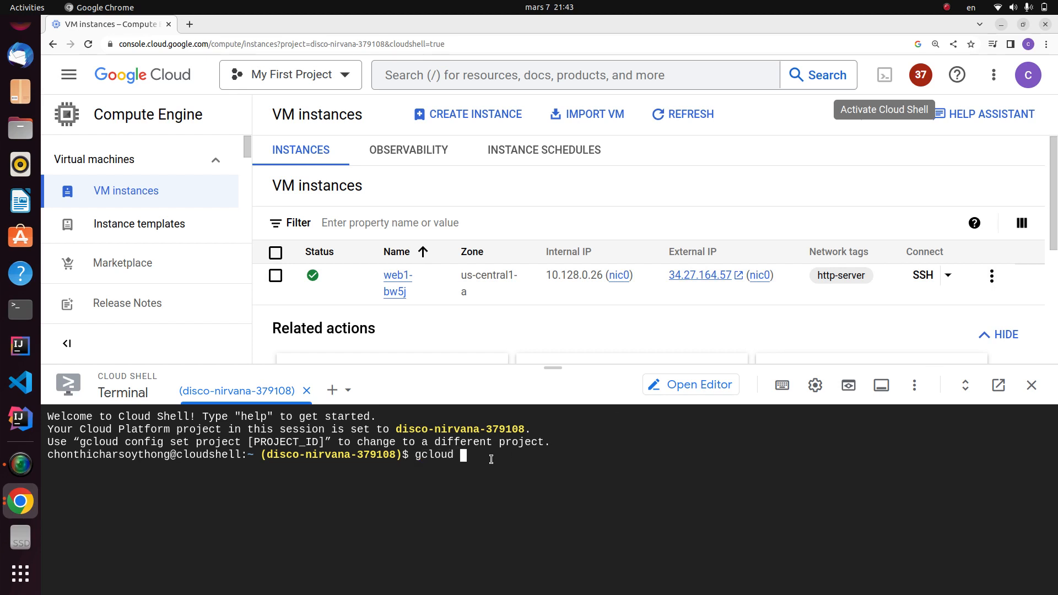
pyautogui.write('auth list')
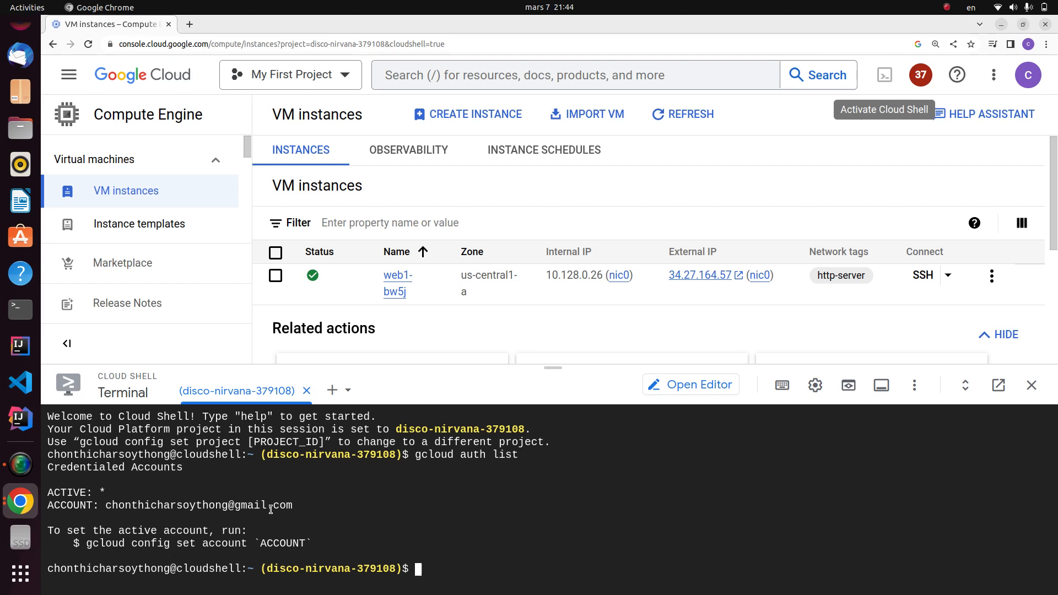
pyautogui.moveTo(417, 569)
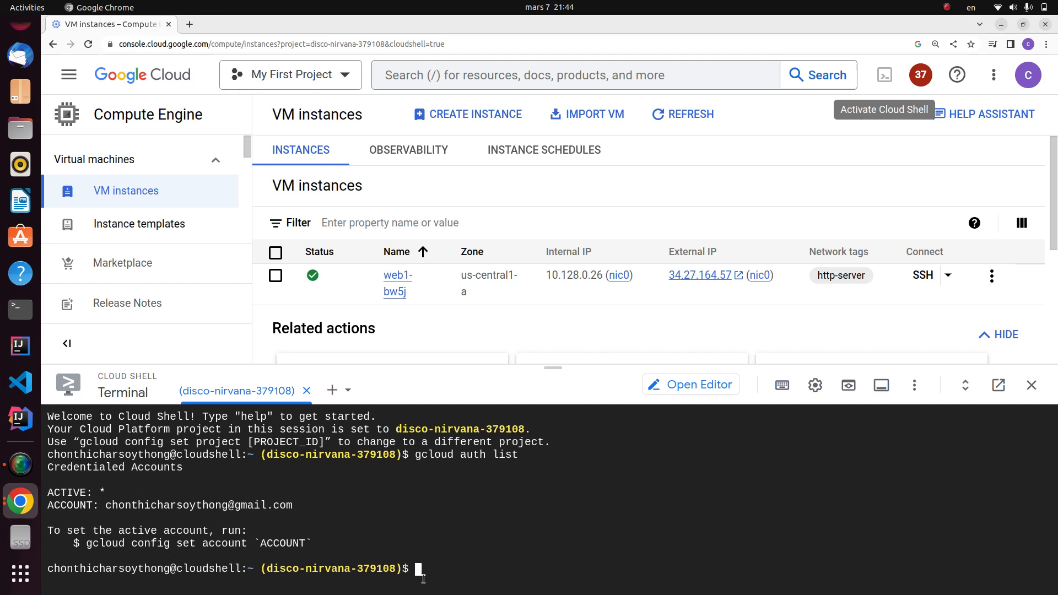
# Set the default compute zone to us-central1-a with gcloud config set compute/zone.
pyautogui.write('gclloud')
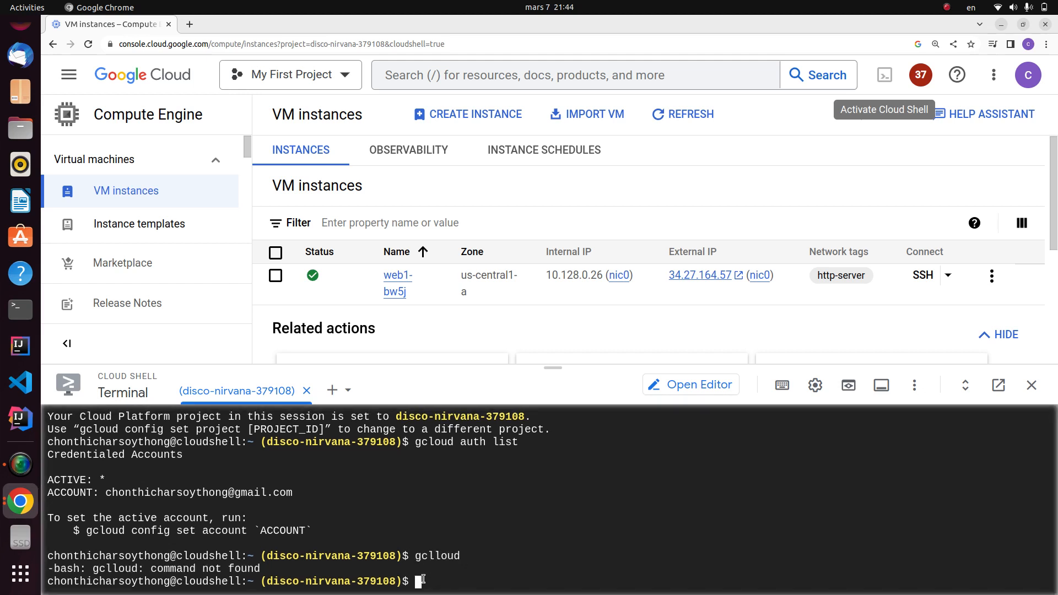
pyautogui.write('gcl')
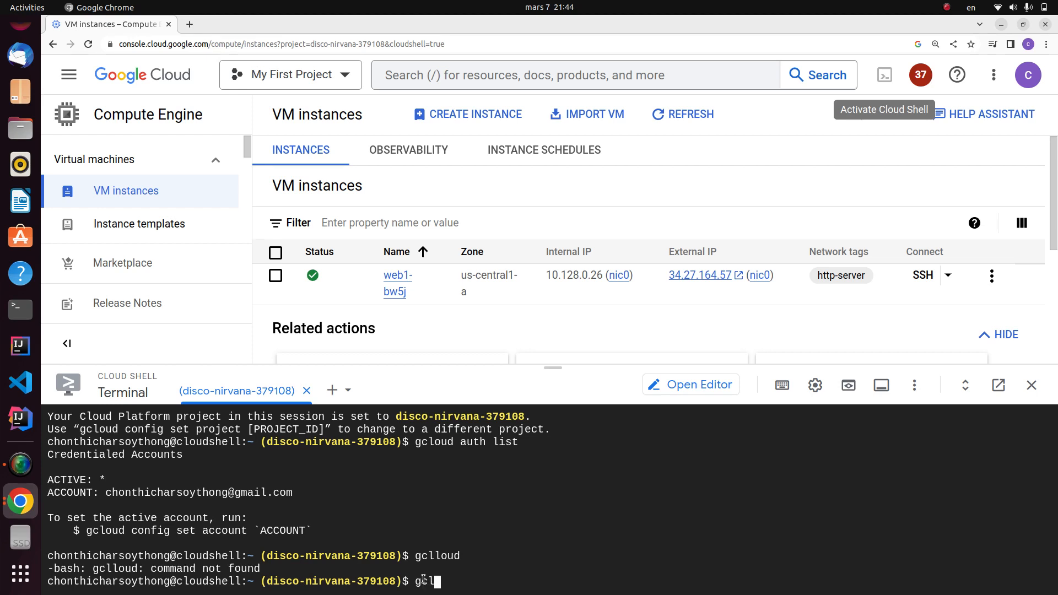
pyautogui.write('oud')
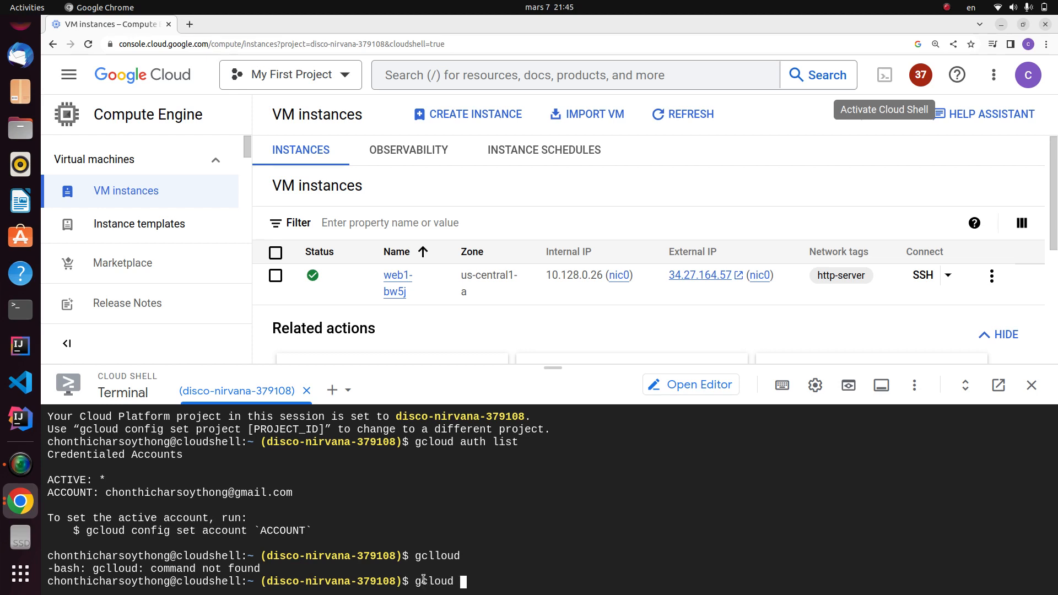
pyautogui.write('config')
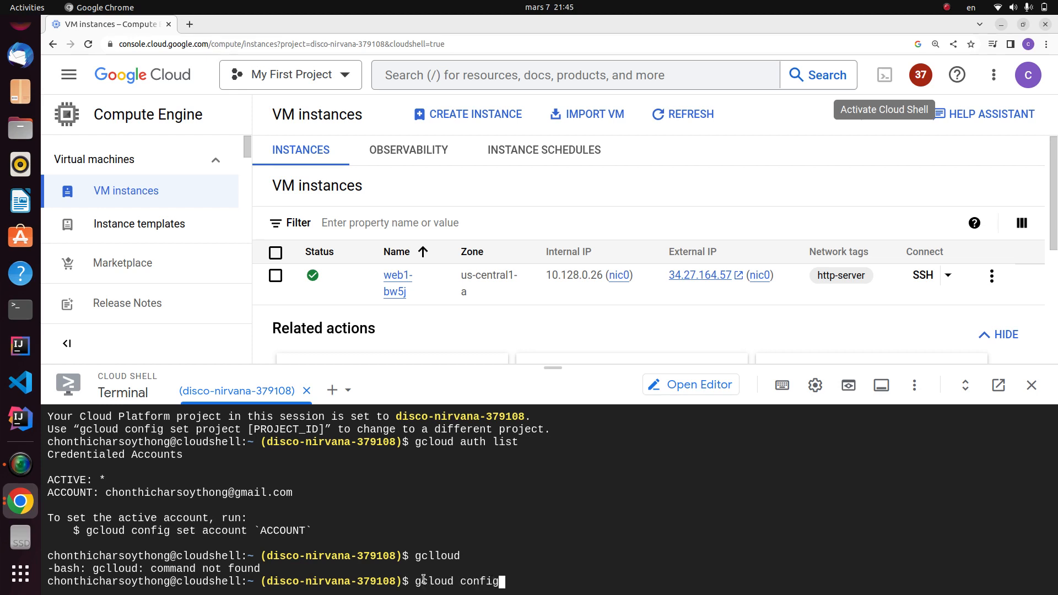
pyautogui.write('set co')
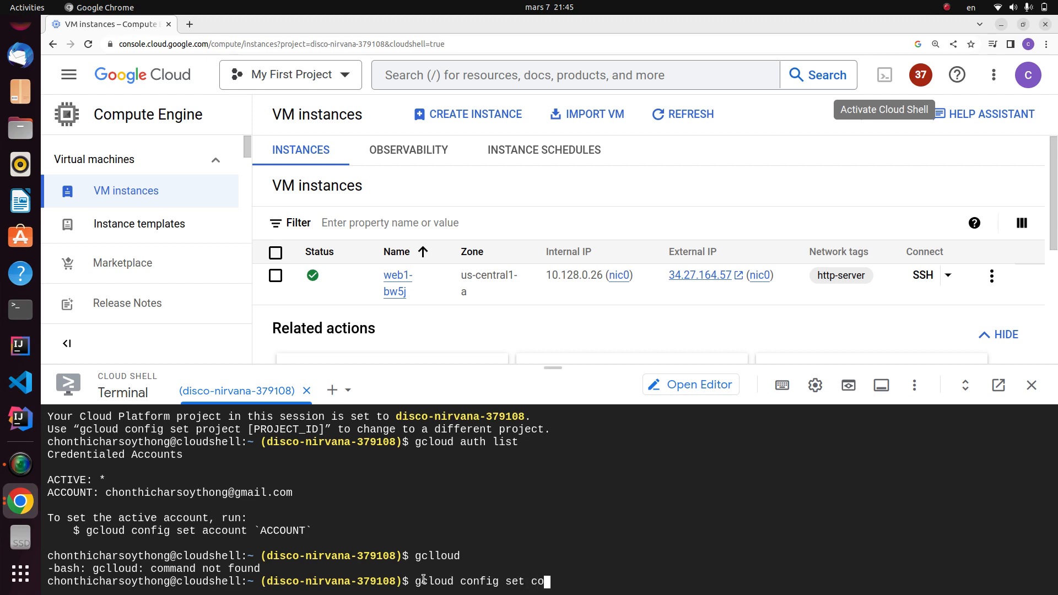
pyautogui.write('mpute/zone')
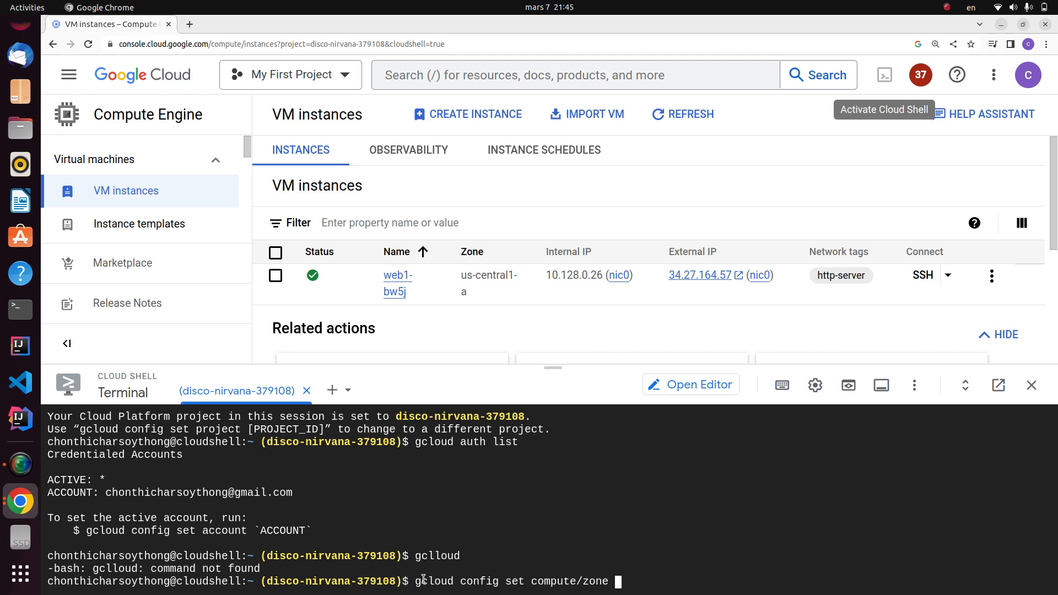
pyautogui.write('us-cent')
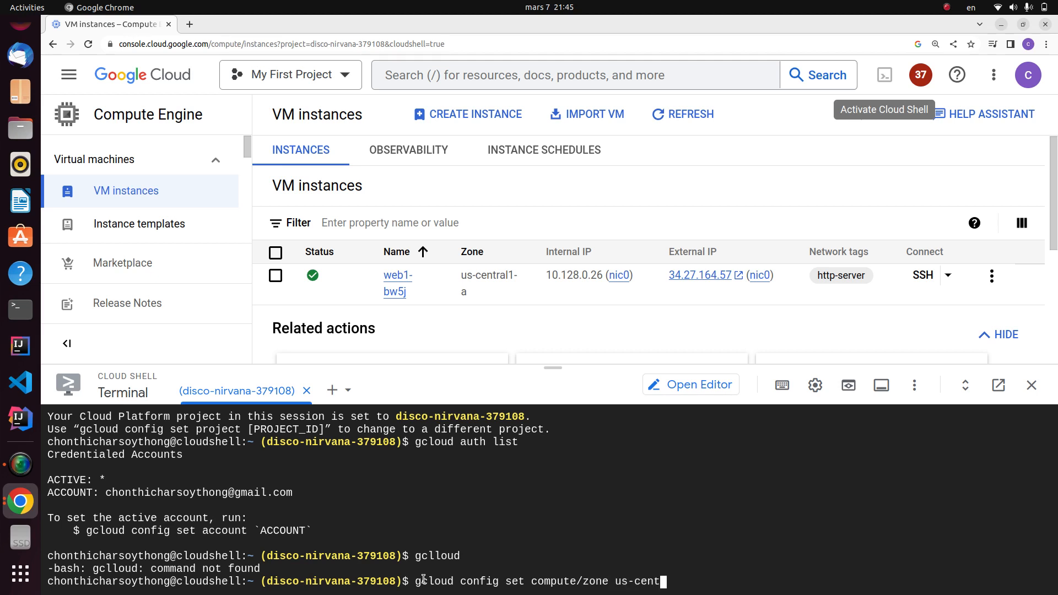
pyautogui.write('ral1-a')
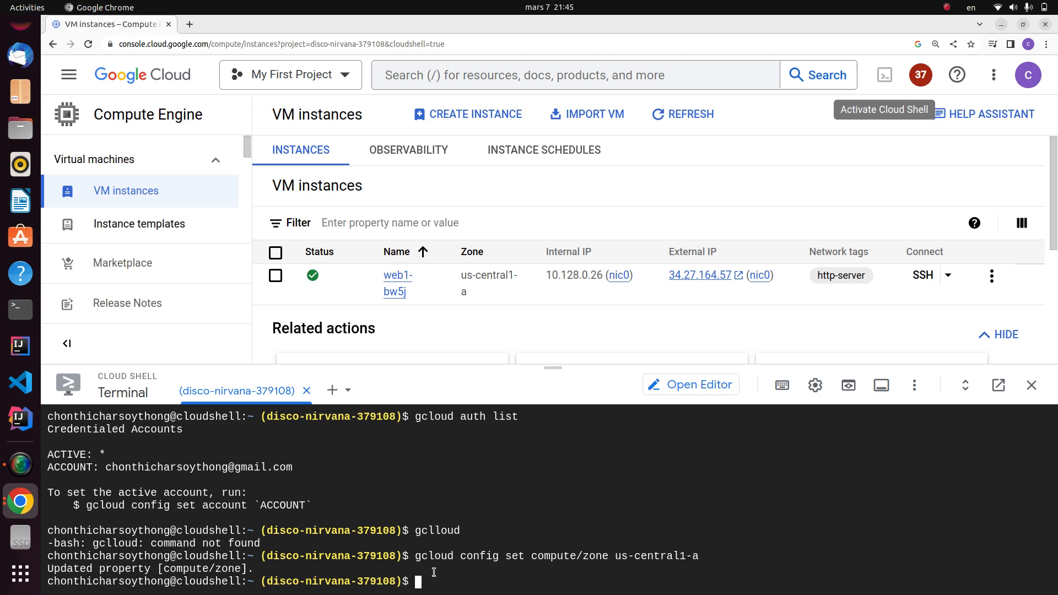
pyautogui.moveTo(447, 582)
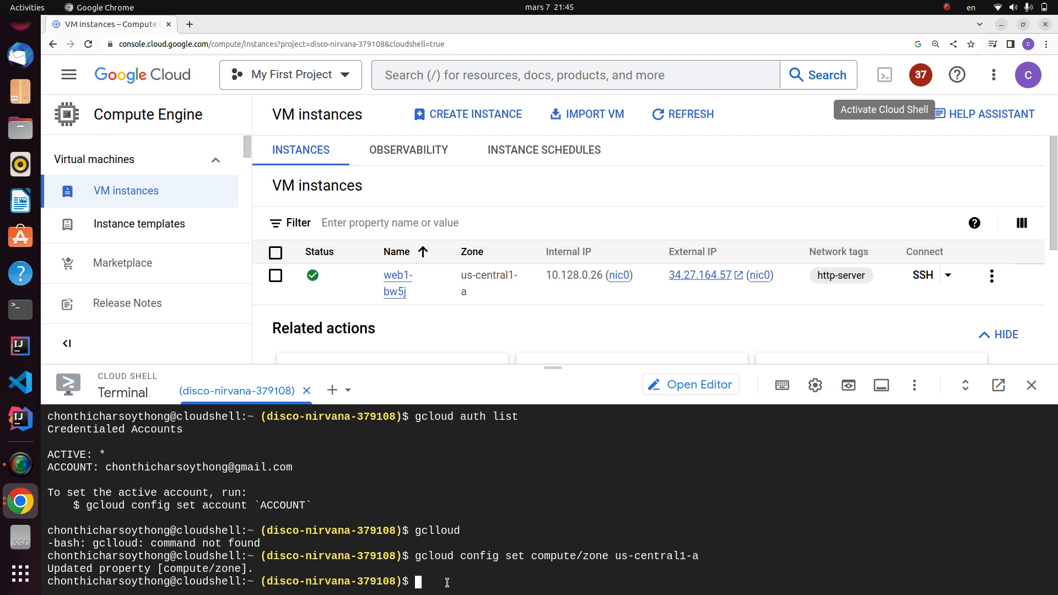
# Set the default compute region to us-central1 with gcloud config set compute/region.
pyautogui.write('gcloud')
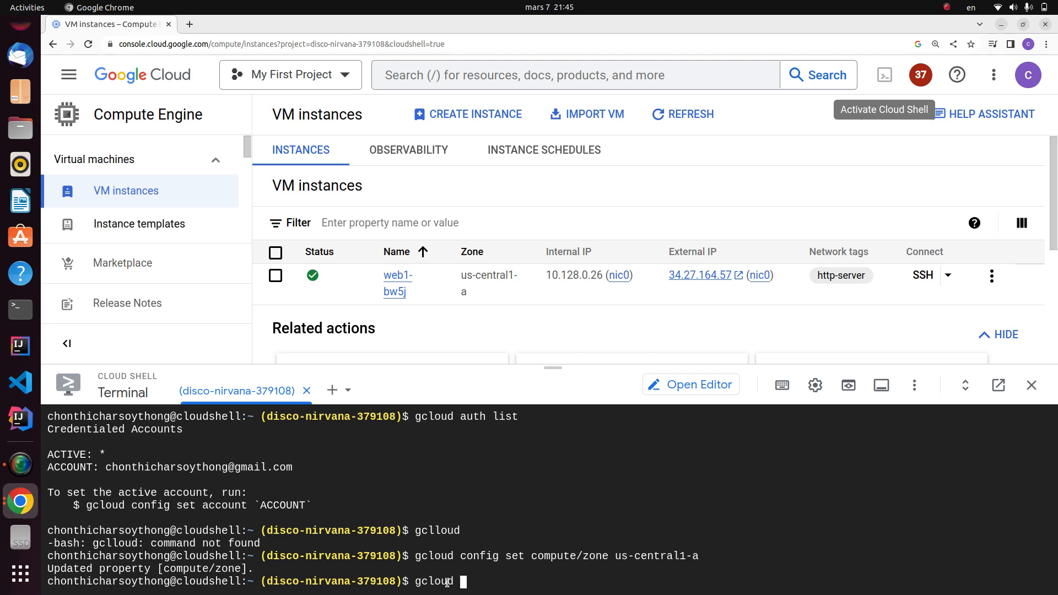
pyautogui.write('config set')
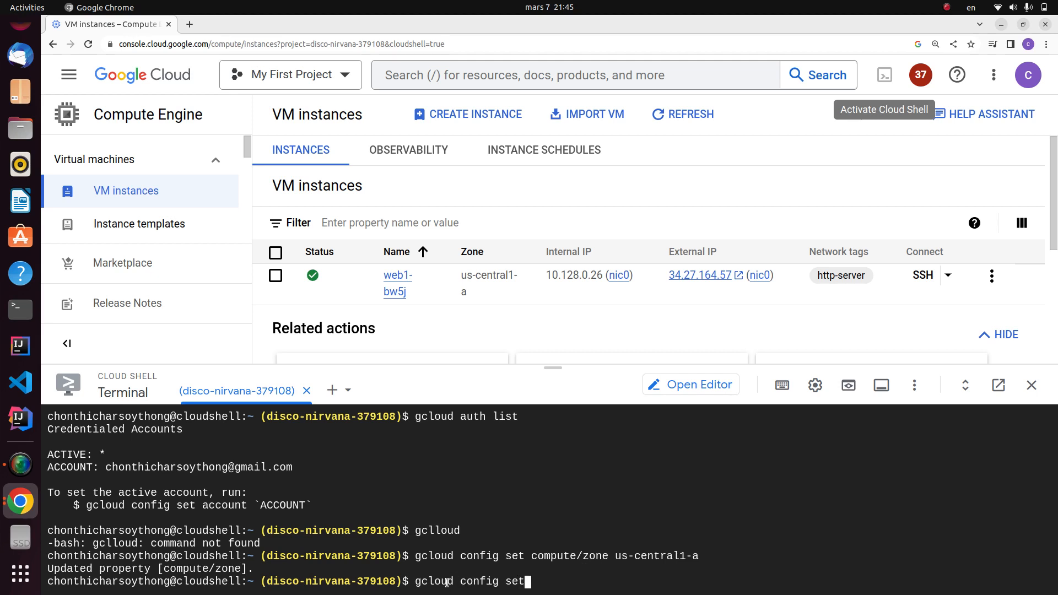
pyautogui.write('compute')
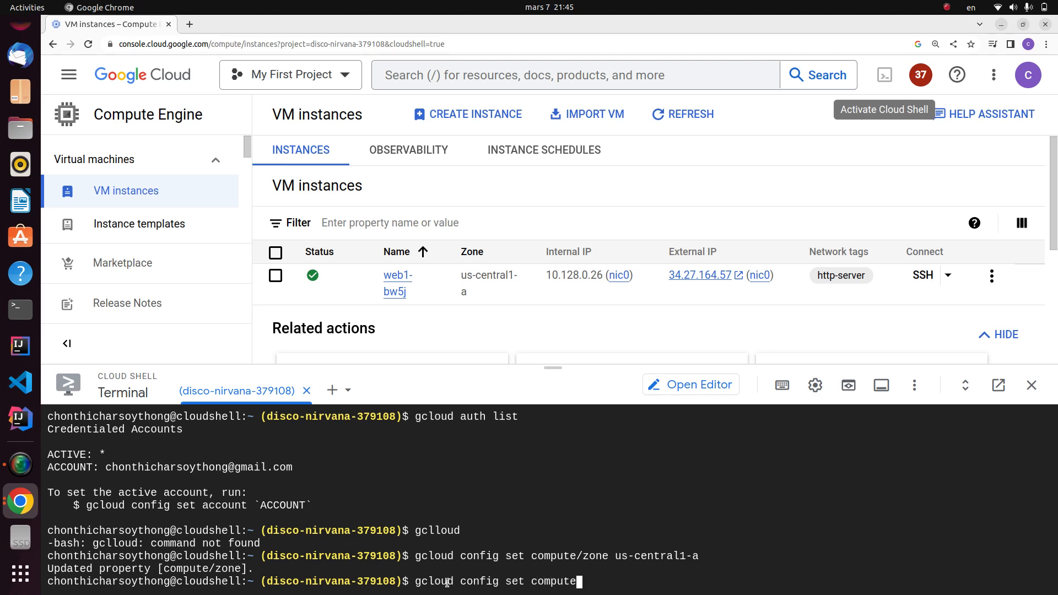
pyautogui.write('/region')
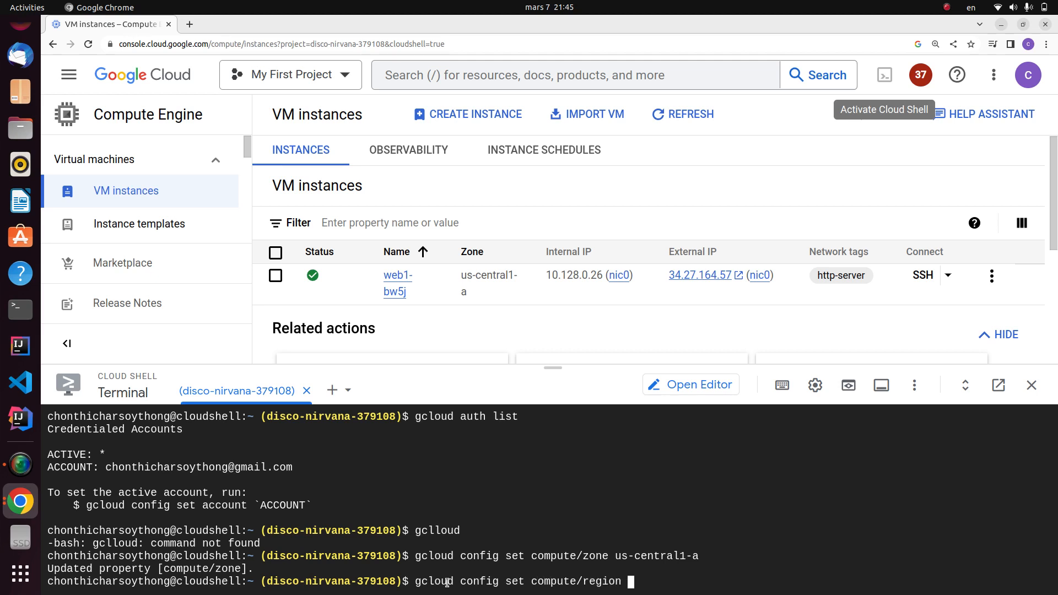
pyautogui.write('us-ce')
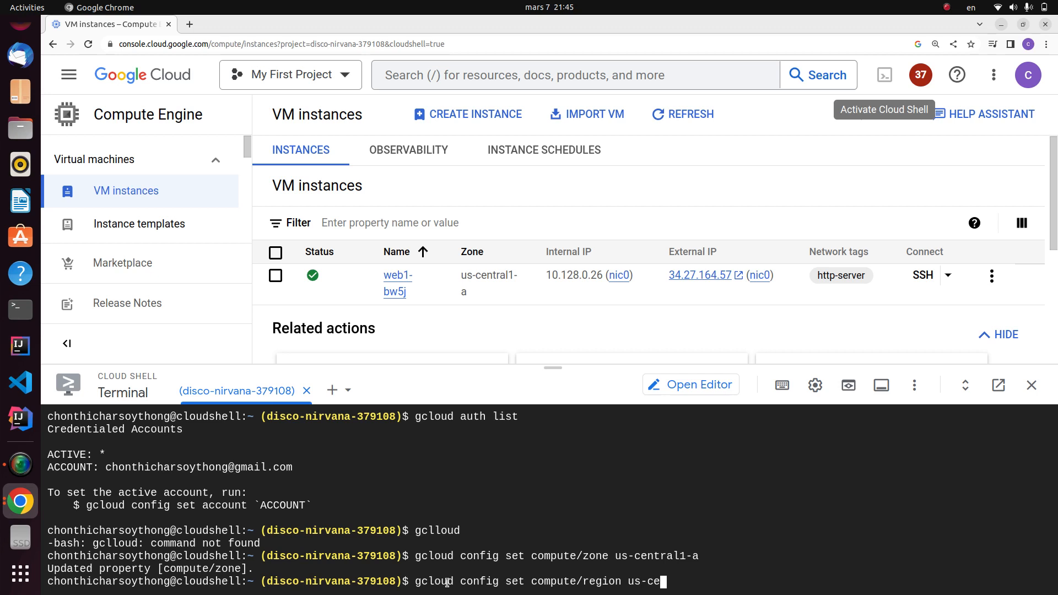
pyautogui.write('ntral1')
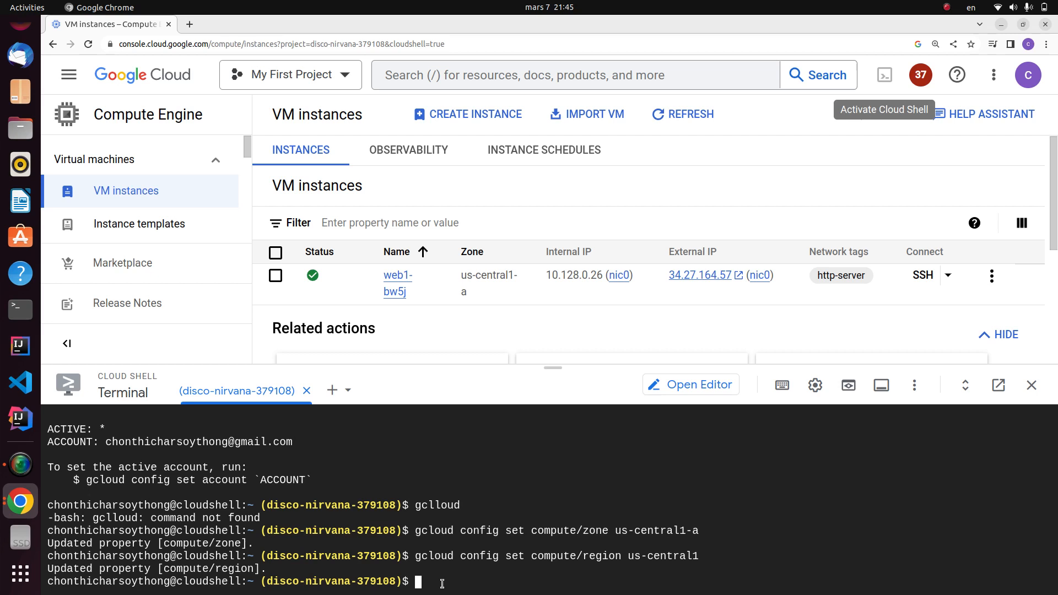
pyautogui.write('g')
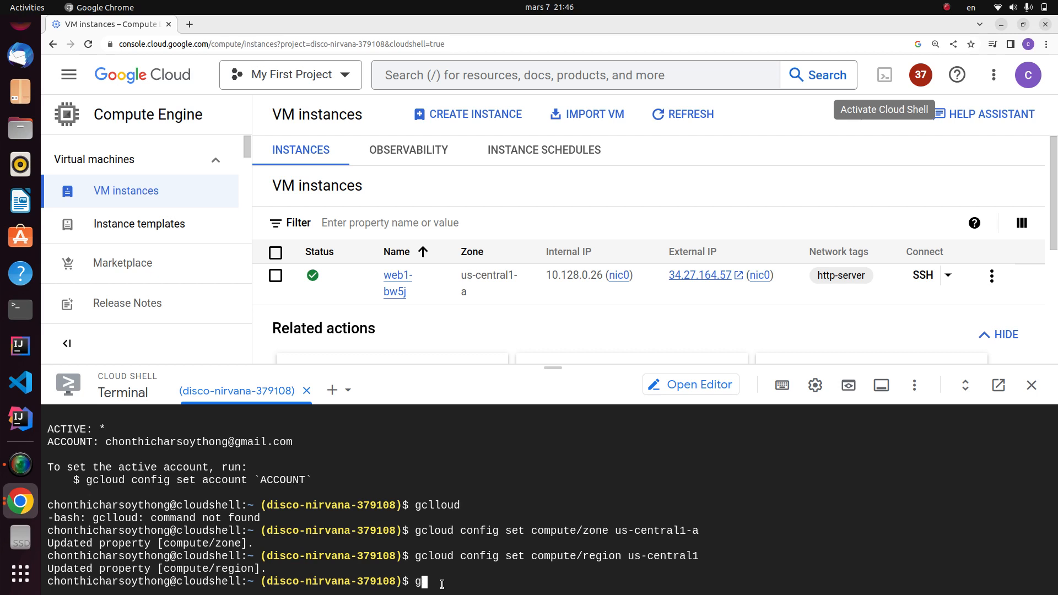
# Write out gcloud compute instances create glab5 --machine-type e2-medium without running it.
pyautogui.write('cloud')
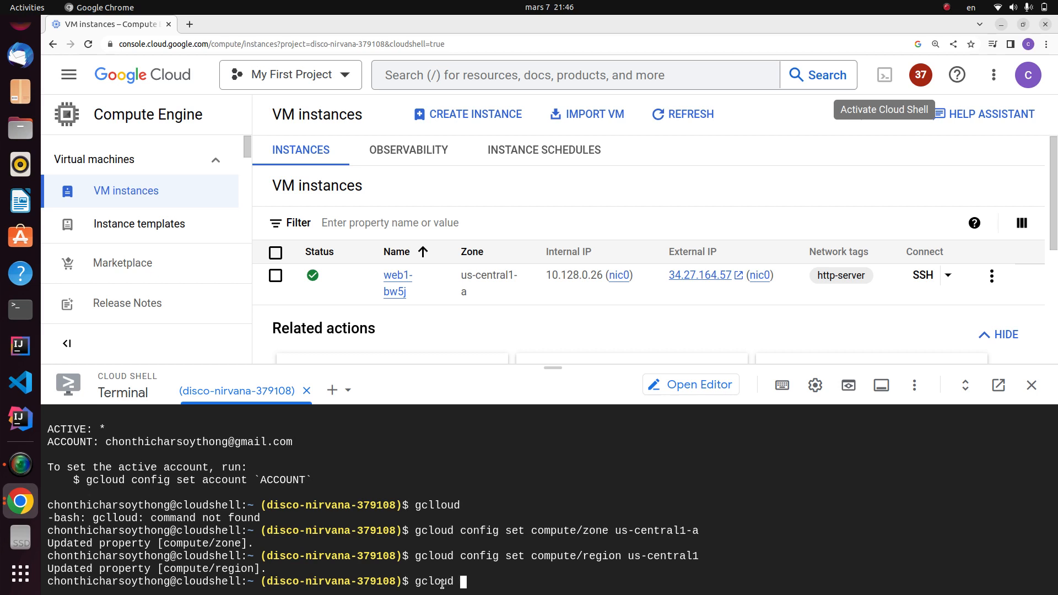
pyautogui.write('compute')
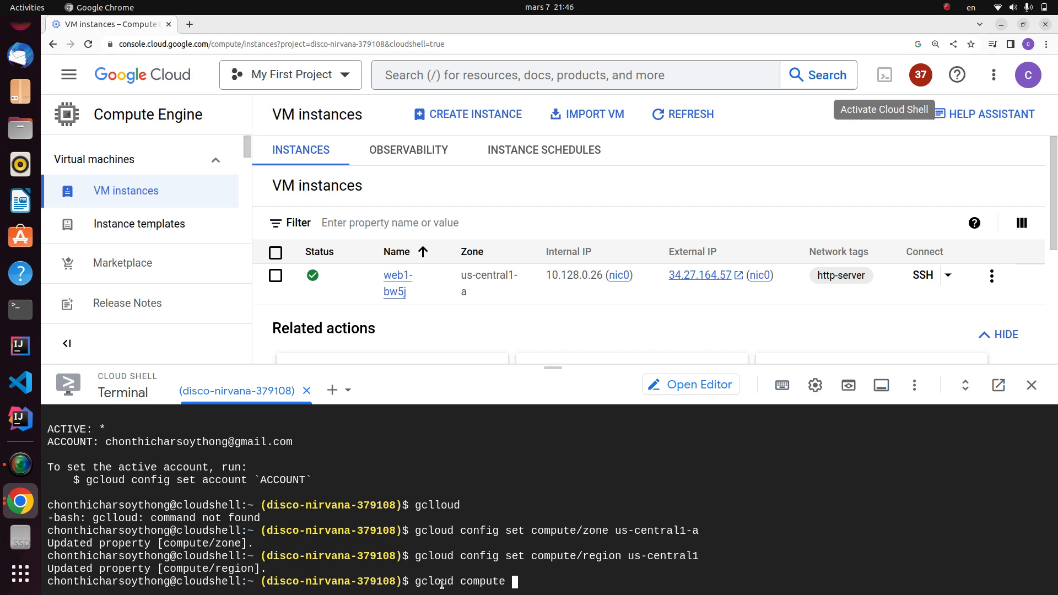
pyautogui.write('instances')
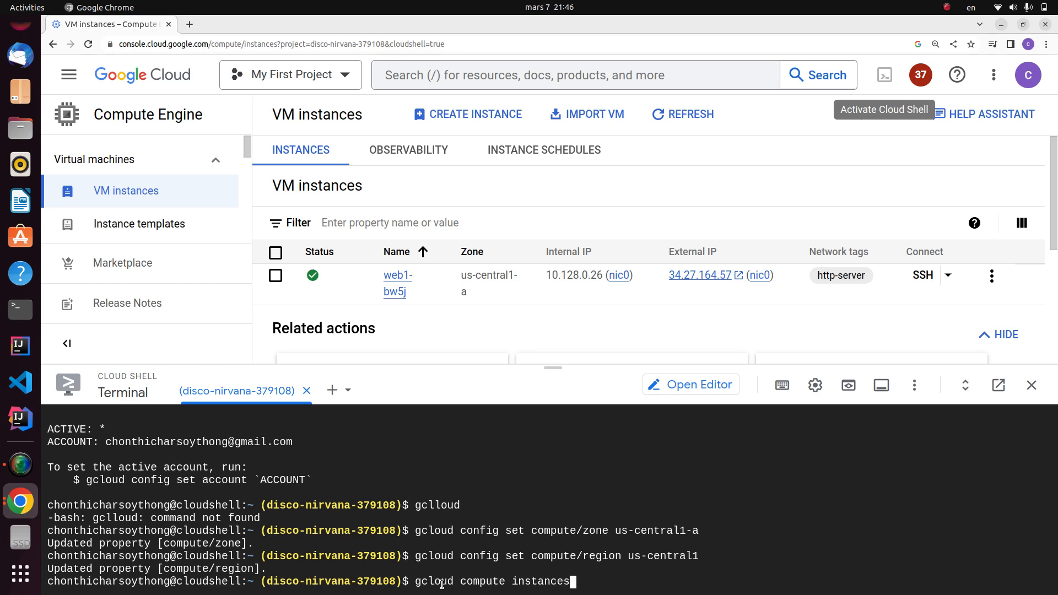
pyautogui.write('create')
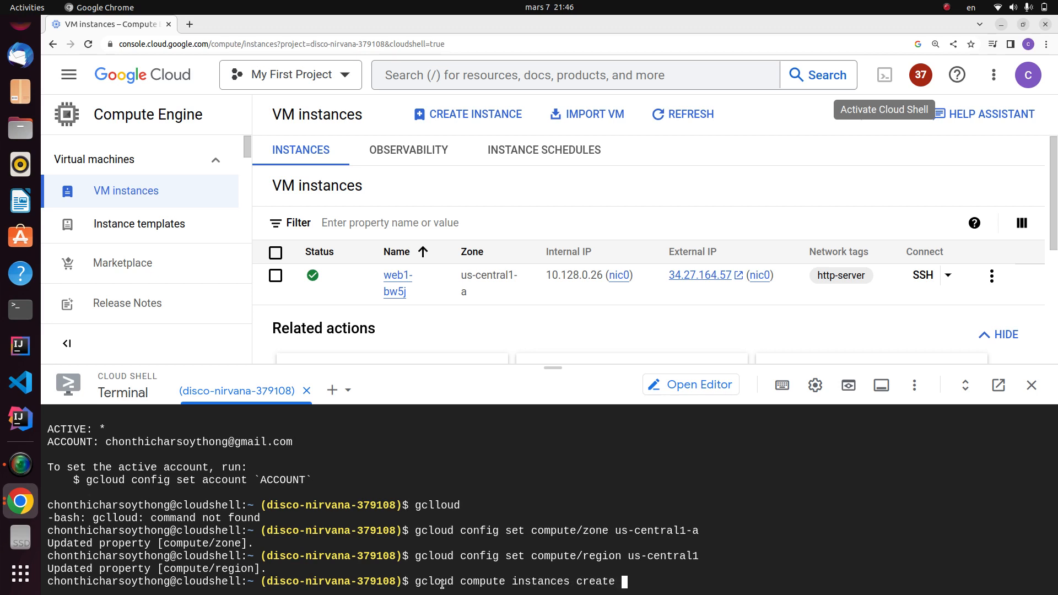
pyautogui.write('gv')
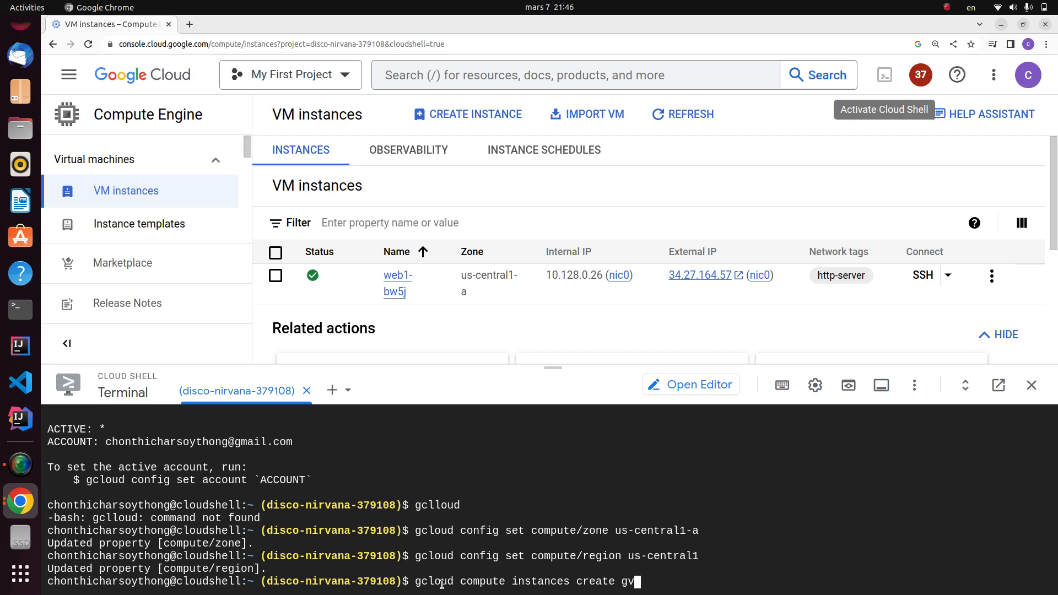
pyautogui.write('lab')
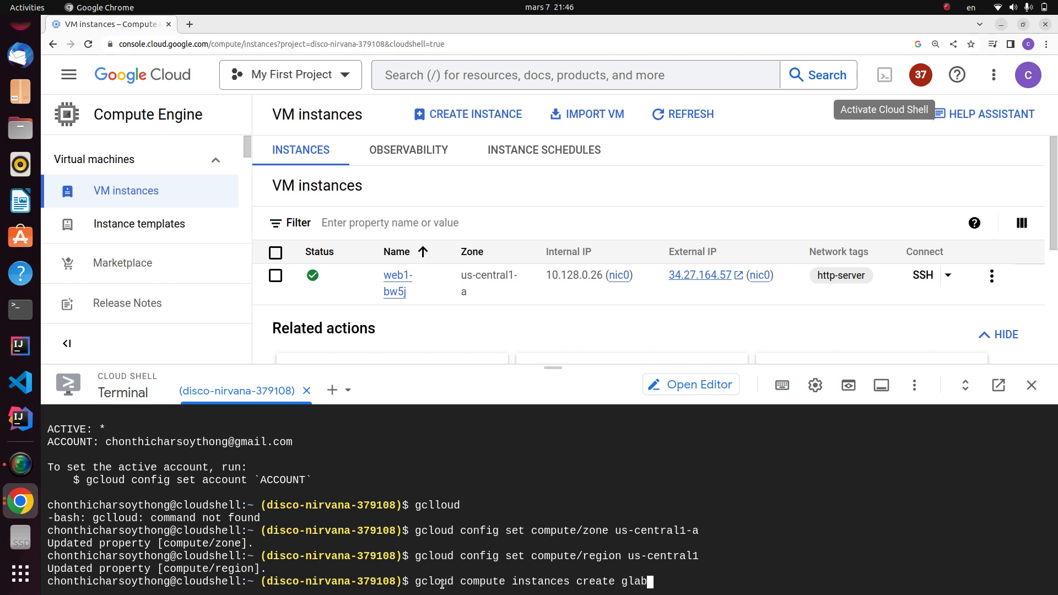
pyautogui.write('5')
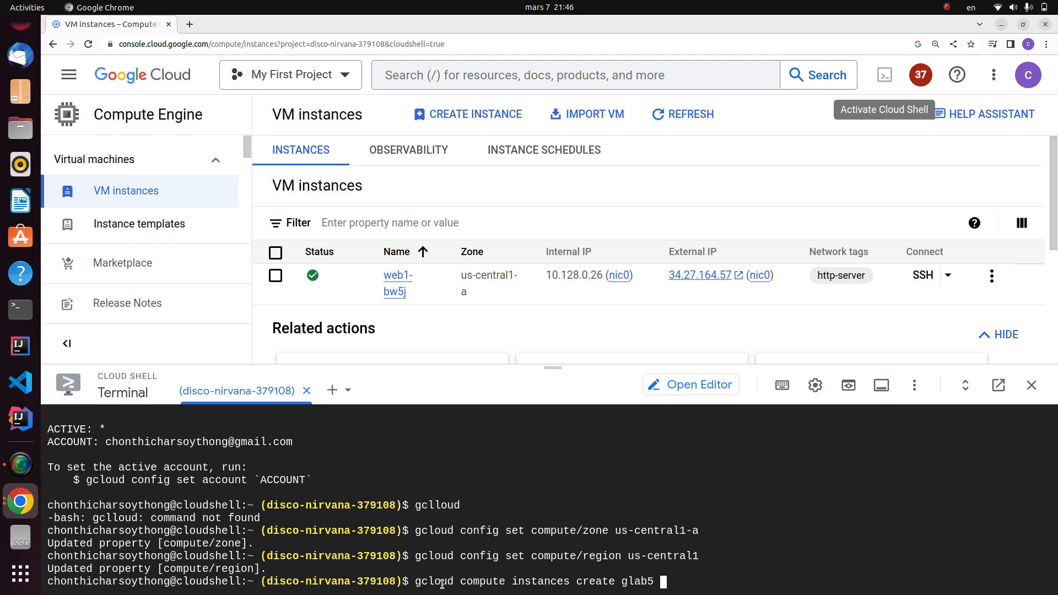
pyautogui.write('--machin')
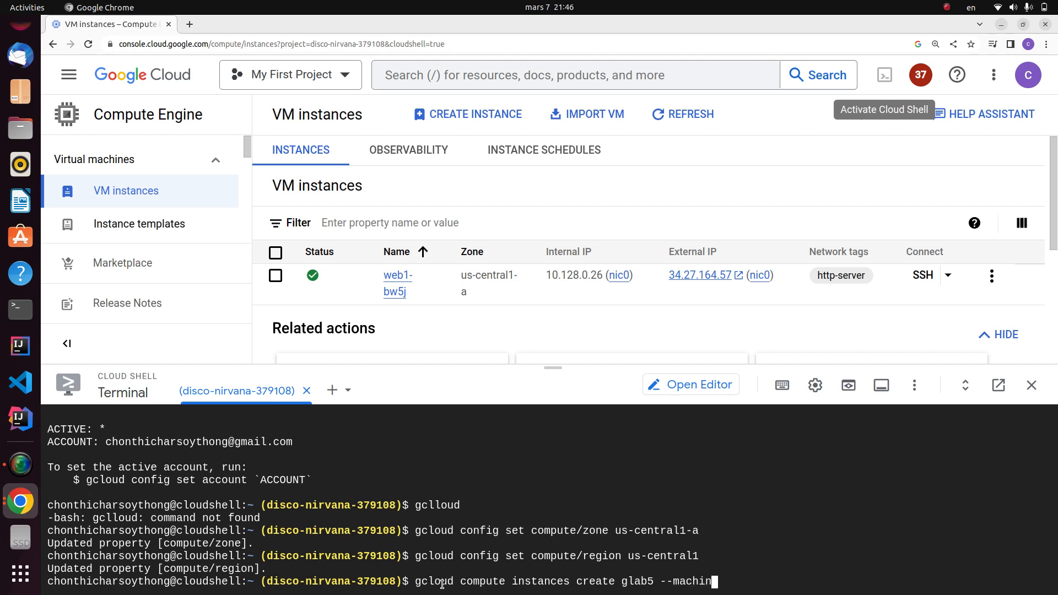
pyautogui.write('e-typ')
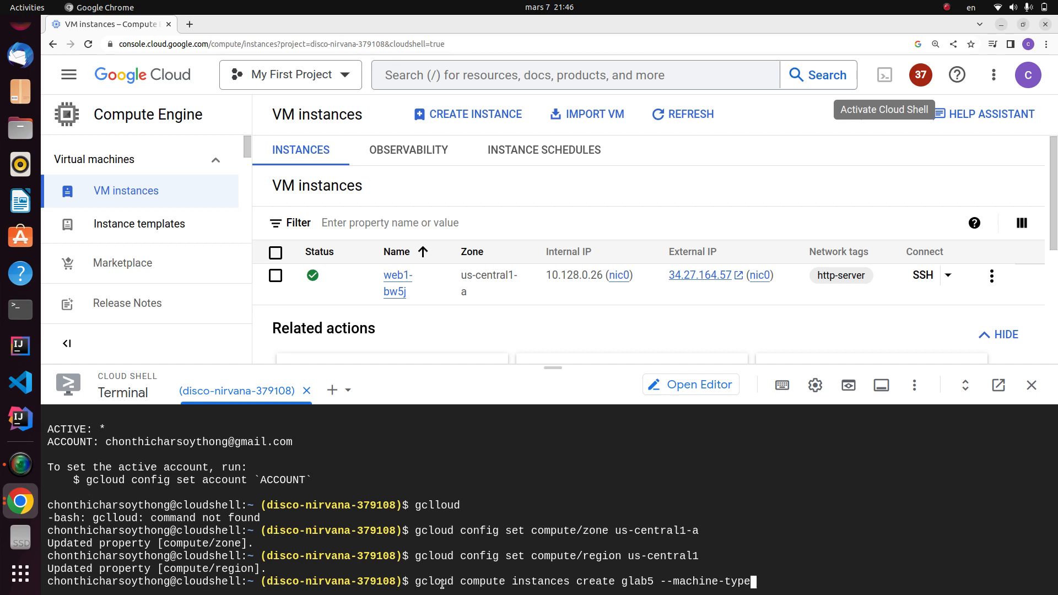
pyautogui.write('e2')
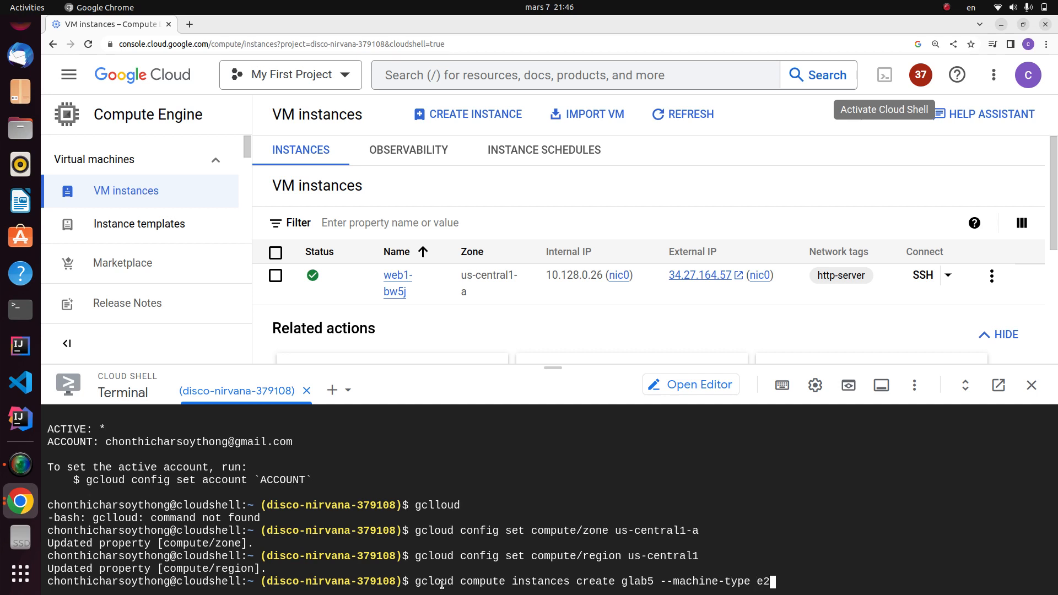
pyautogui.write('-me')
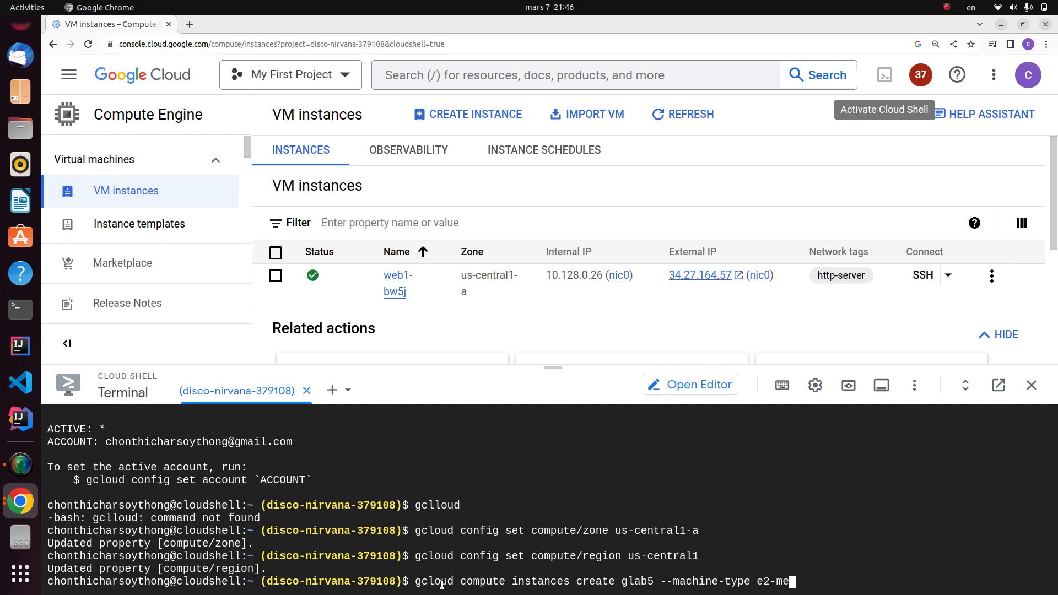
pyautogui.write('dium')
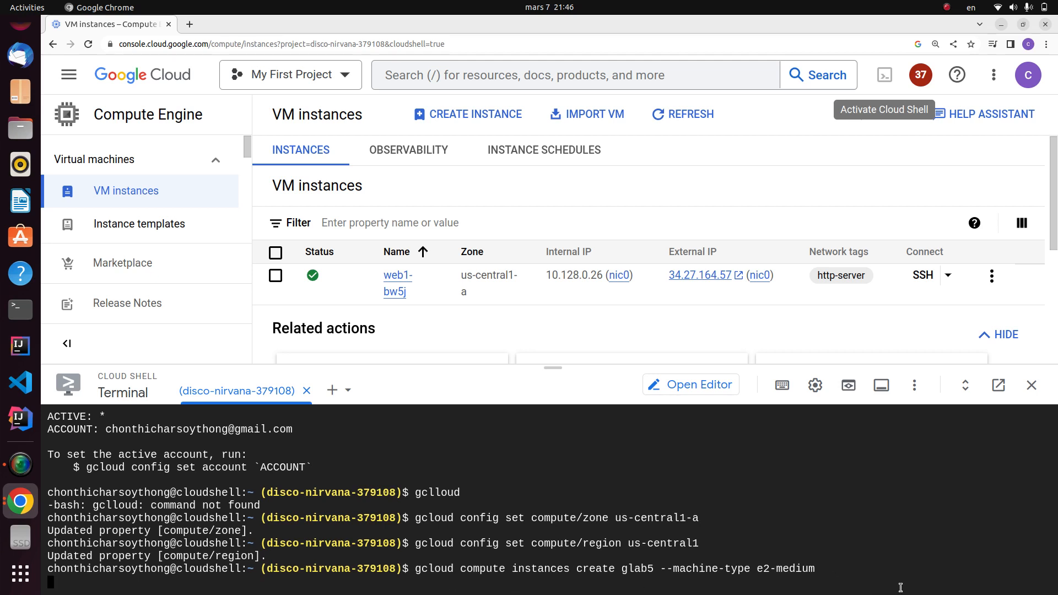
pyautogui.moveTo(753, 410)
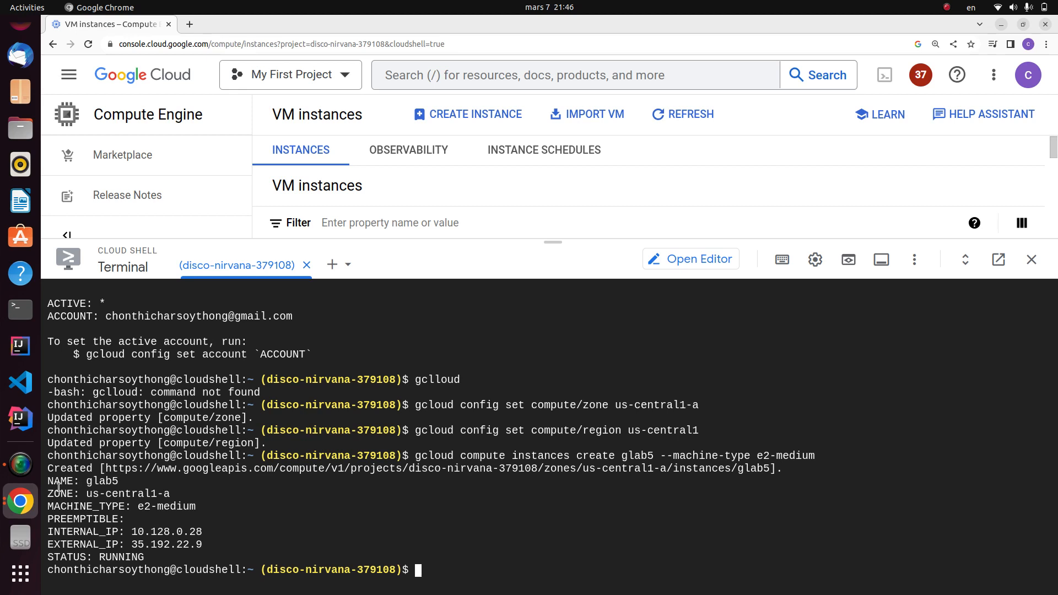
pyautogui.moveTo(142, 513)
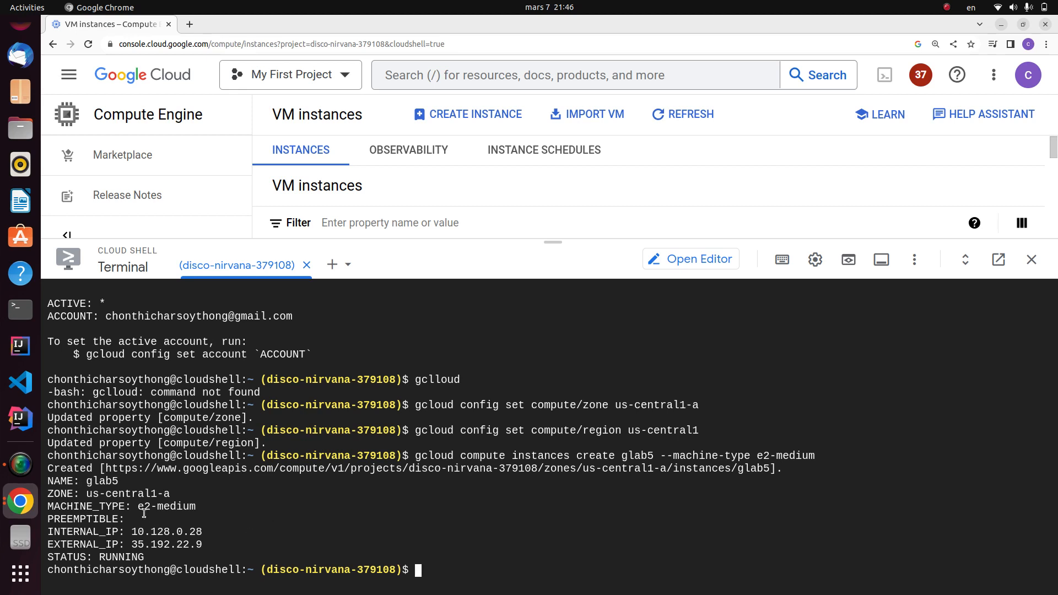
pyautogui.moveTo(185, 559)
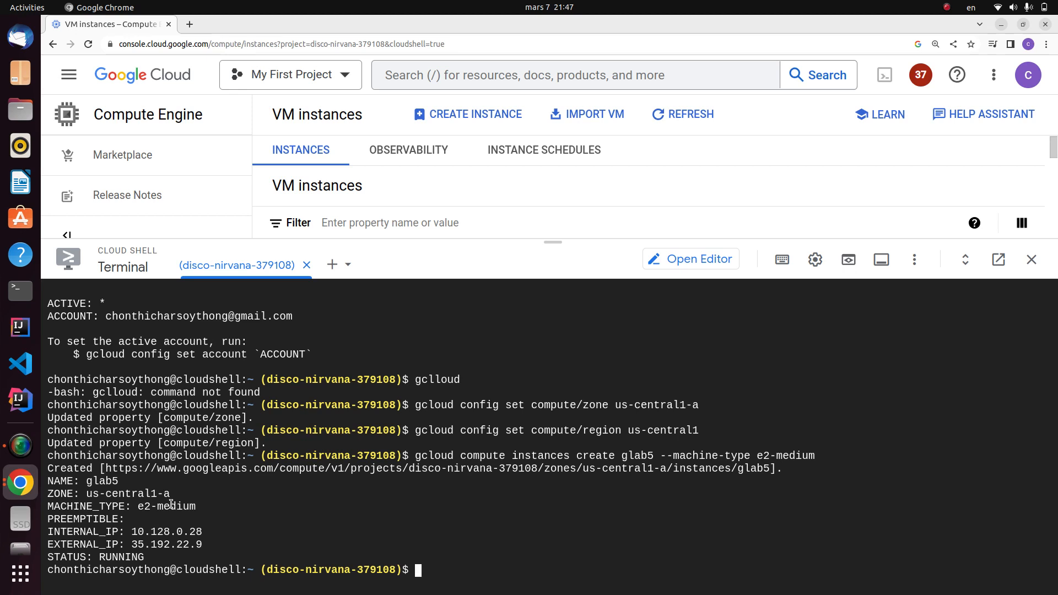
pyautogui.moveTo(94, 537)
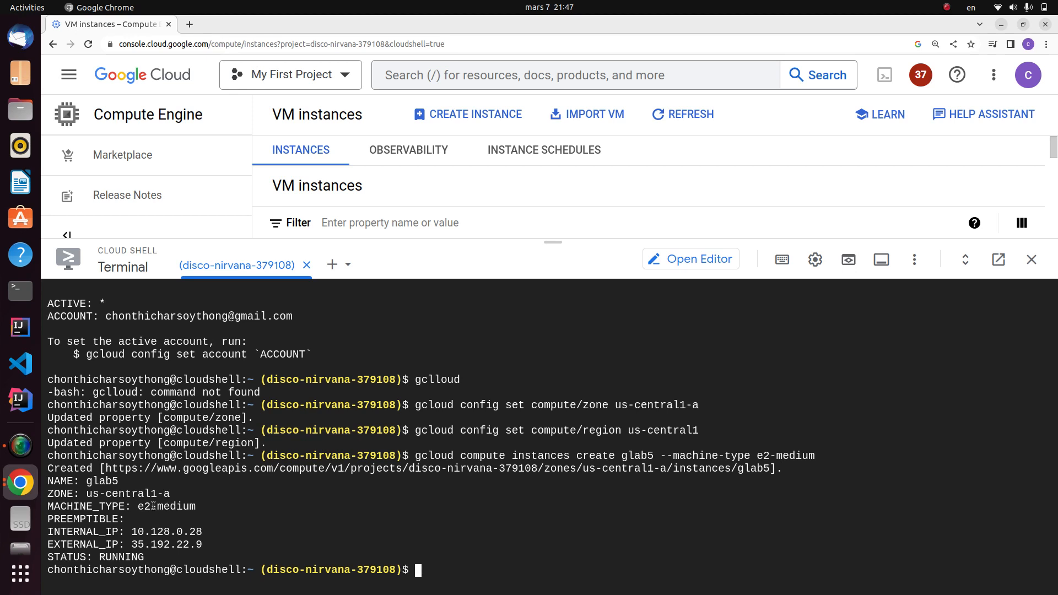
pyautogui.moveTo(241, 515)
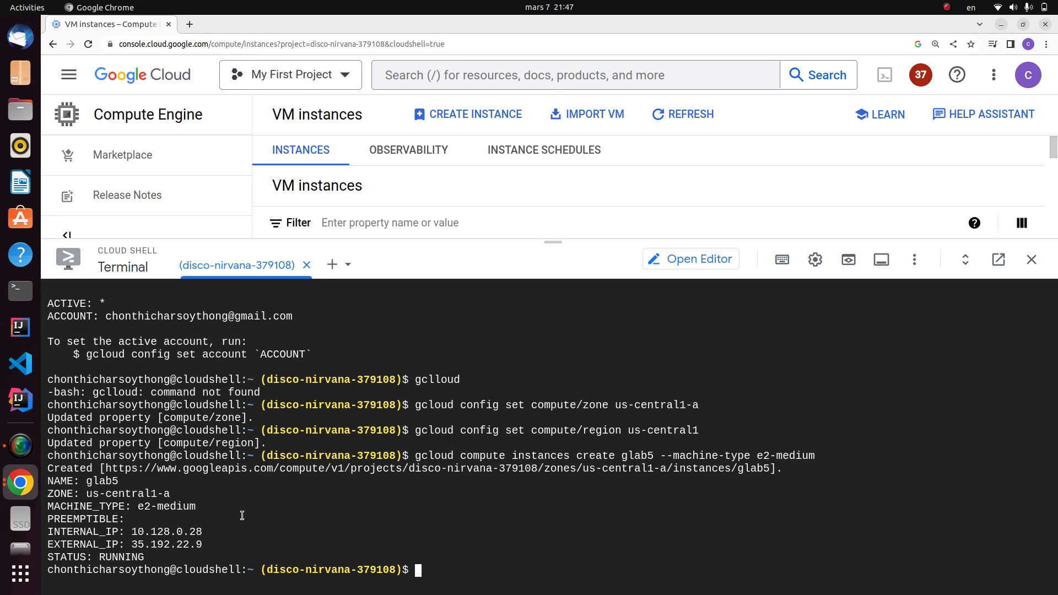
pyautogui.moveTo(136, 481)
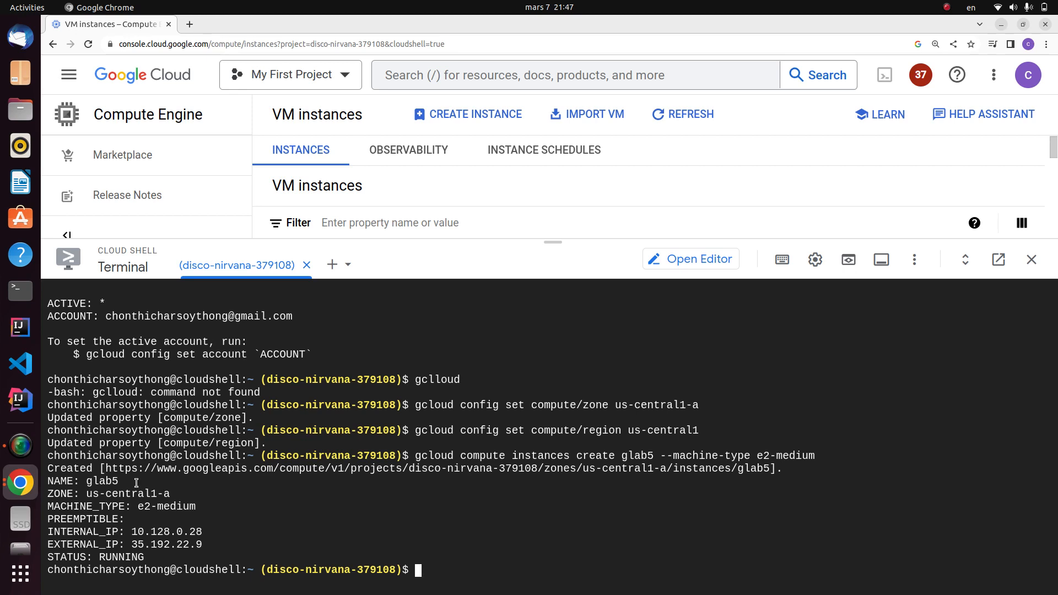
pyautogui.moveTo(436, 583)
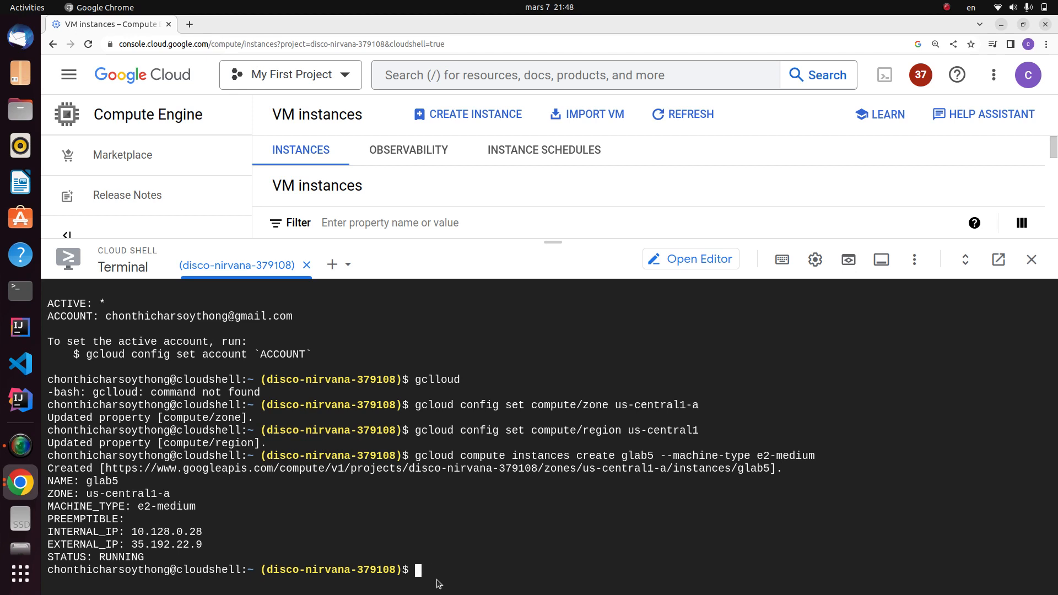
# Connect to glab5 over SSH from Cloud Shell with gcloud compute ssh glab5.
pyautogui.write('gcloud')
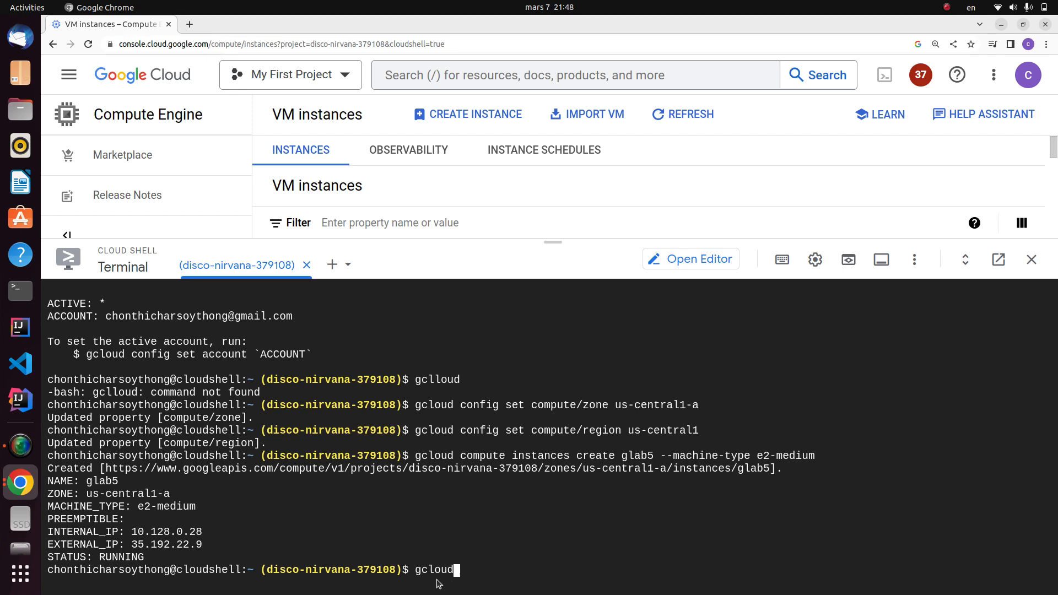
pyautogui.write('c')
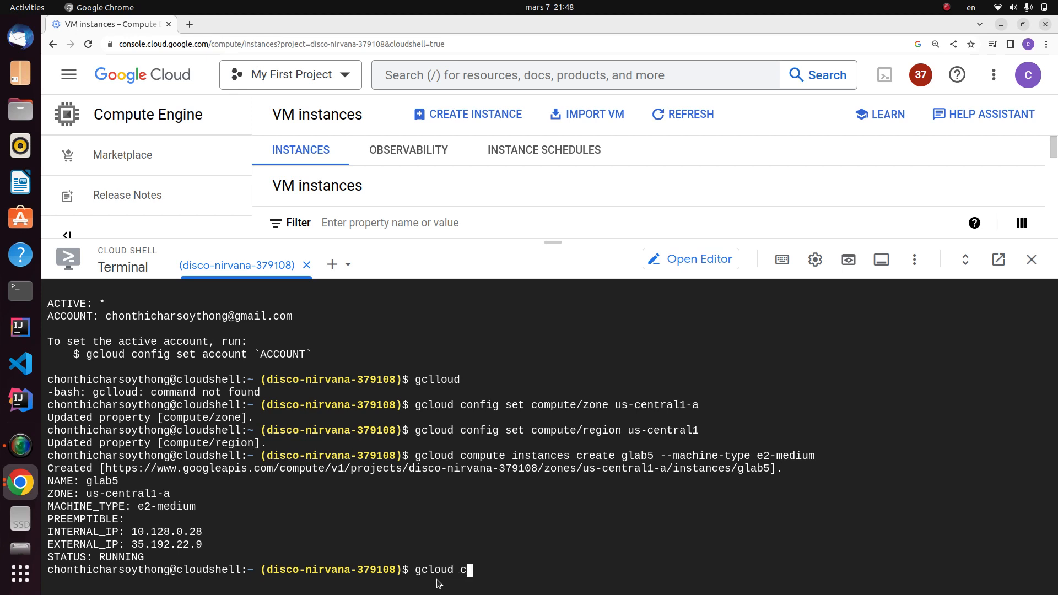
pyautogui.write('omputr')
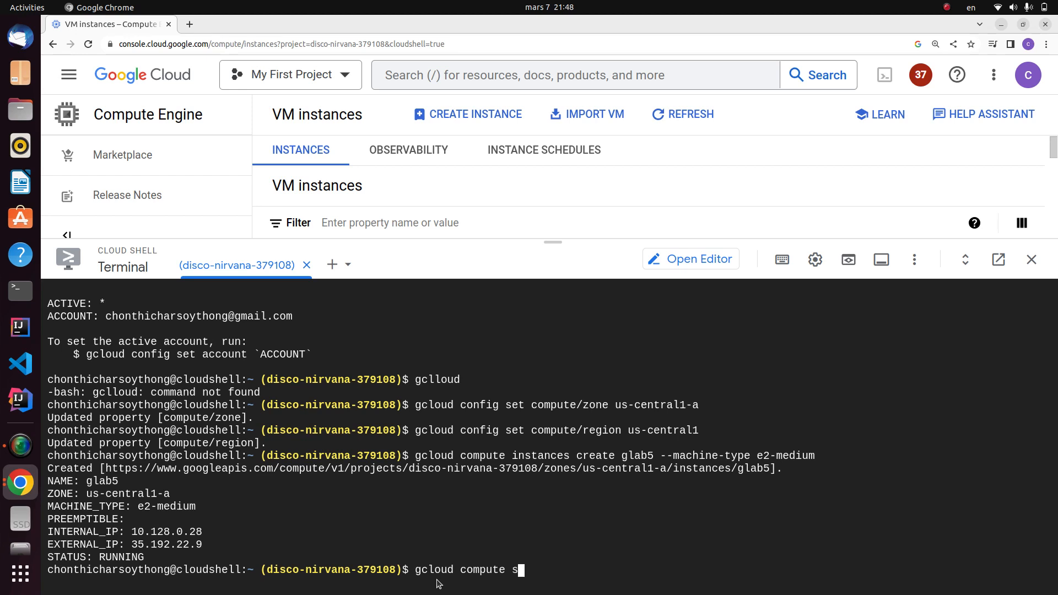
pyautogui.write('sh g')
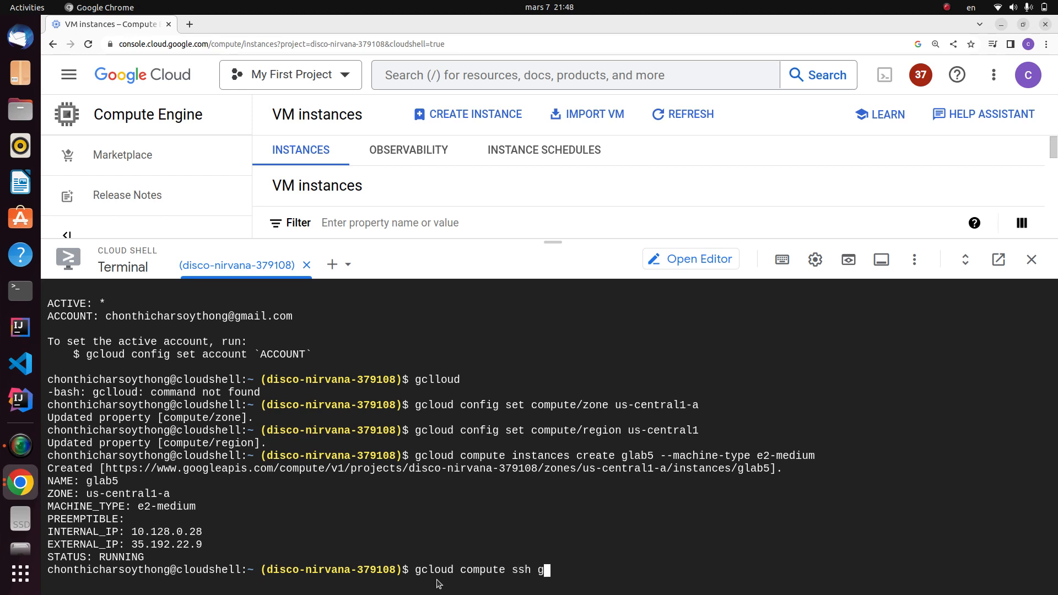
pyautogui.write('lab4')
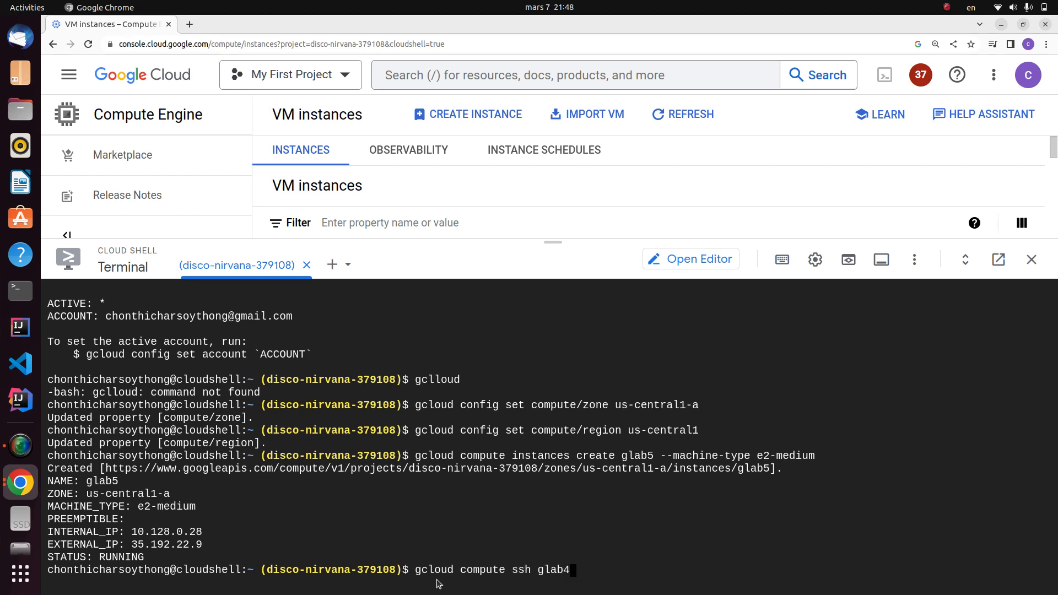
pyautogui.write('5')
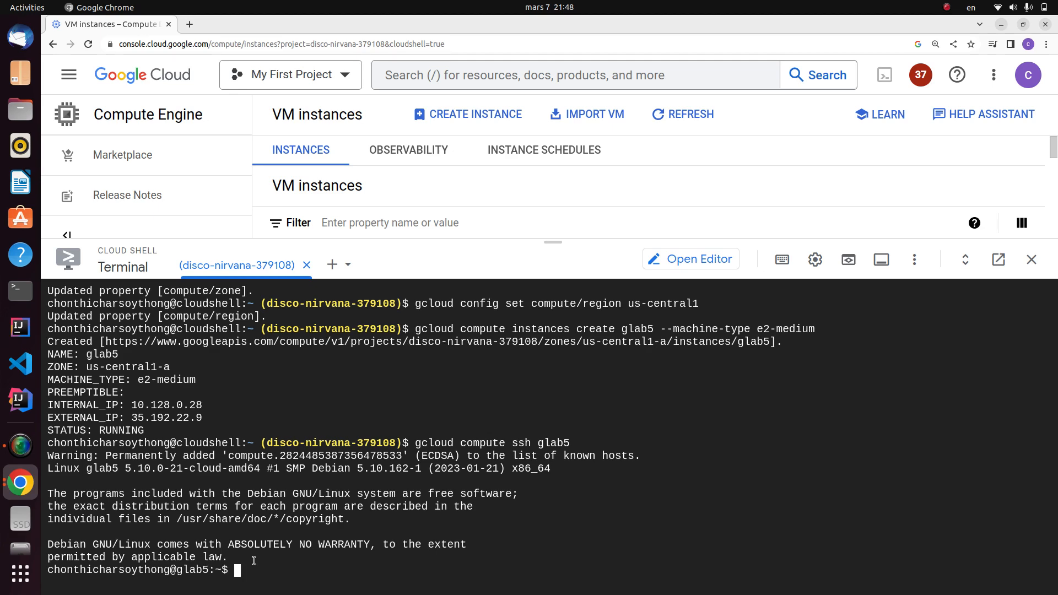
# Exit the SSH session and reload the VM instances list so glab5 appears.
pyautogui.write('exit')
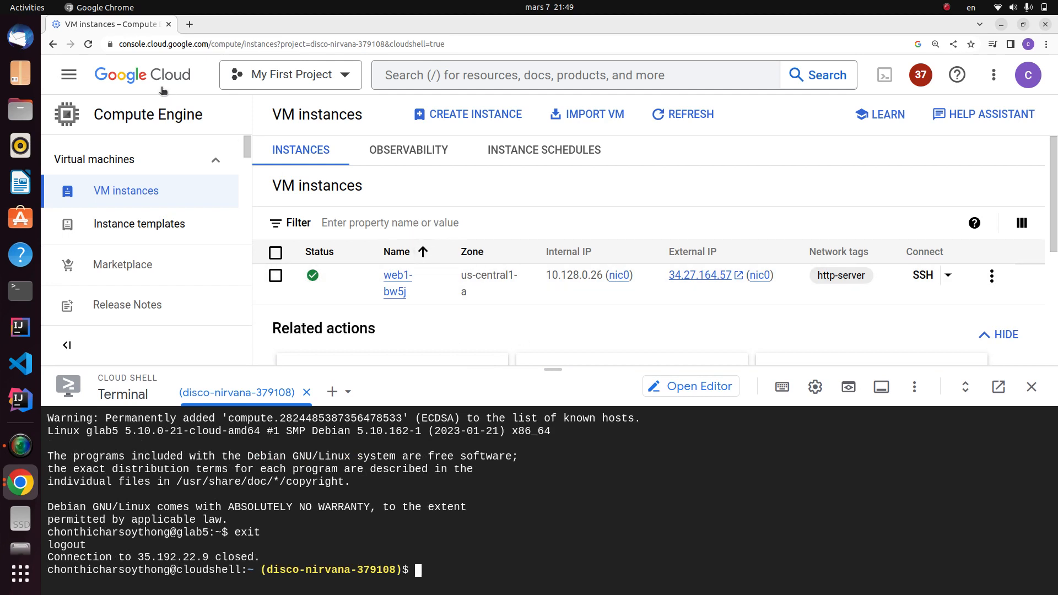
pyautogui.moveTo(89, 44)
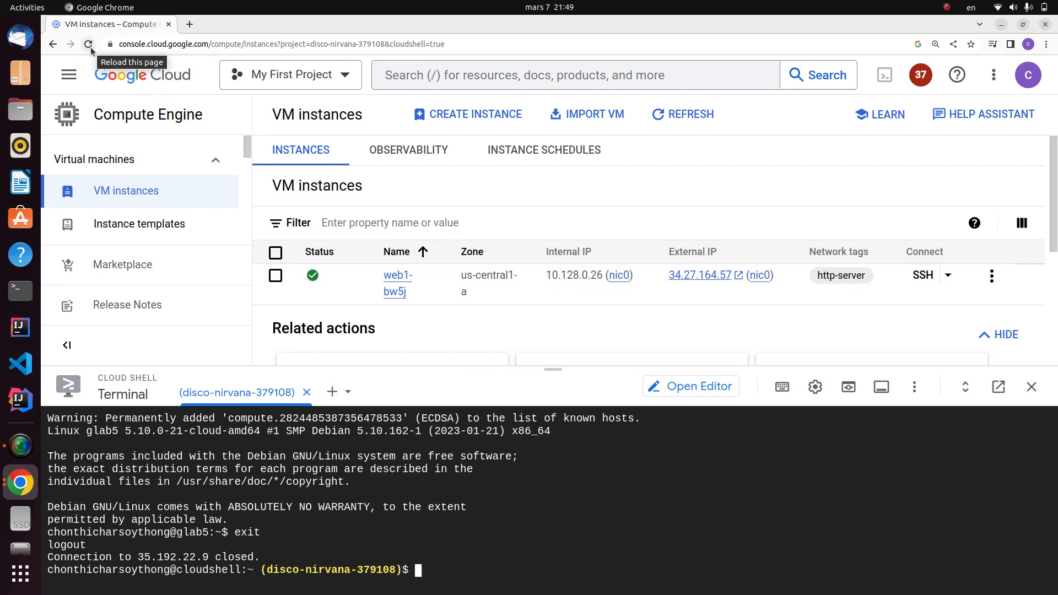
pyautogui.click(88, 44)
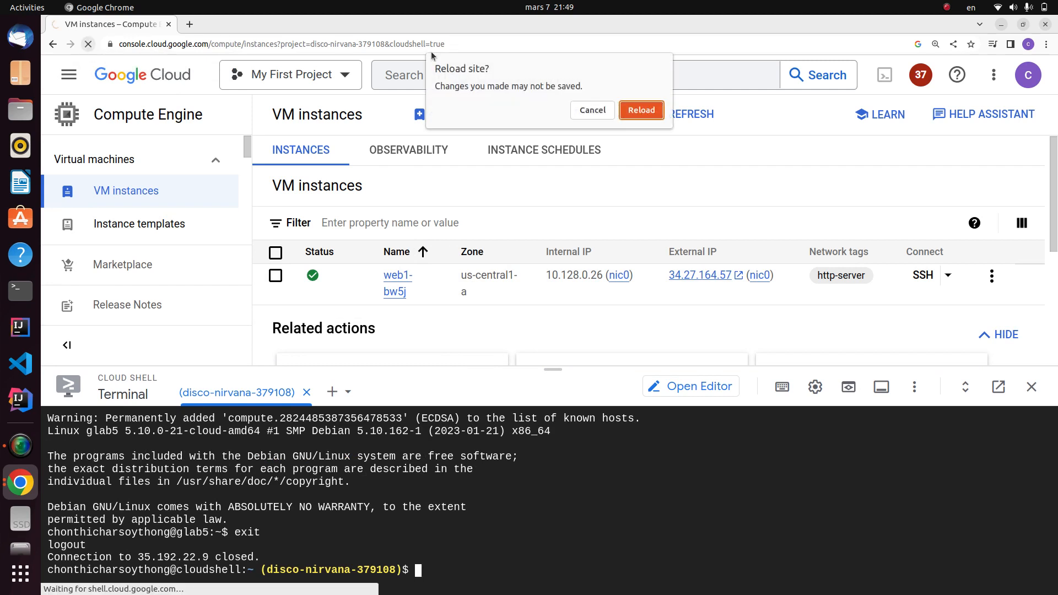
pyautogui.click(639, 110)
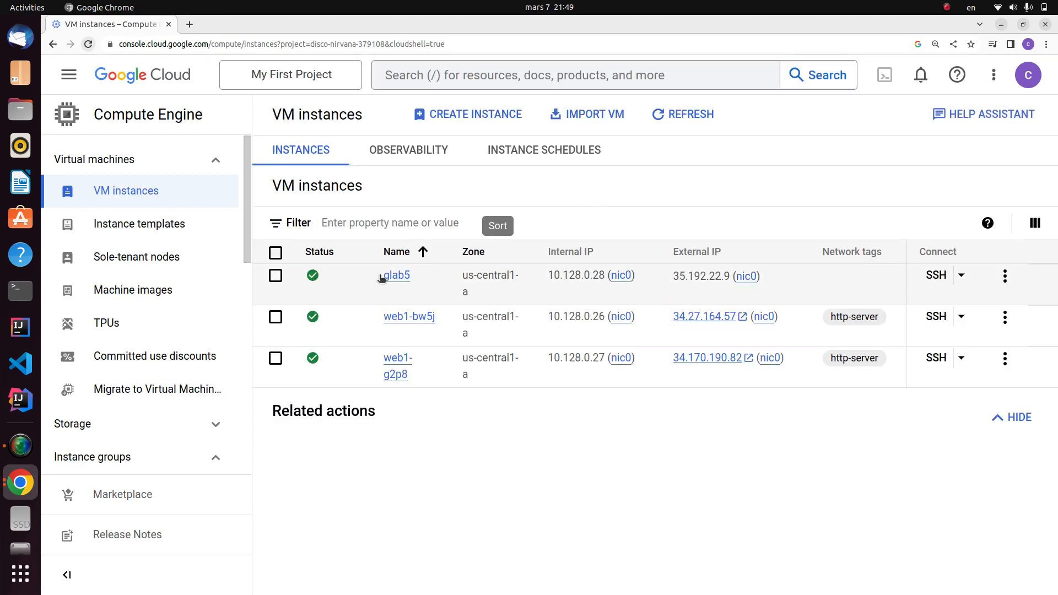
# Start a browser SSH session to glab5 from its row in the VM instances list.
pyautogui.click(883, 75)
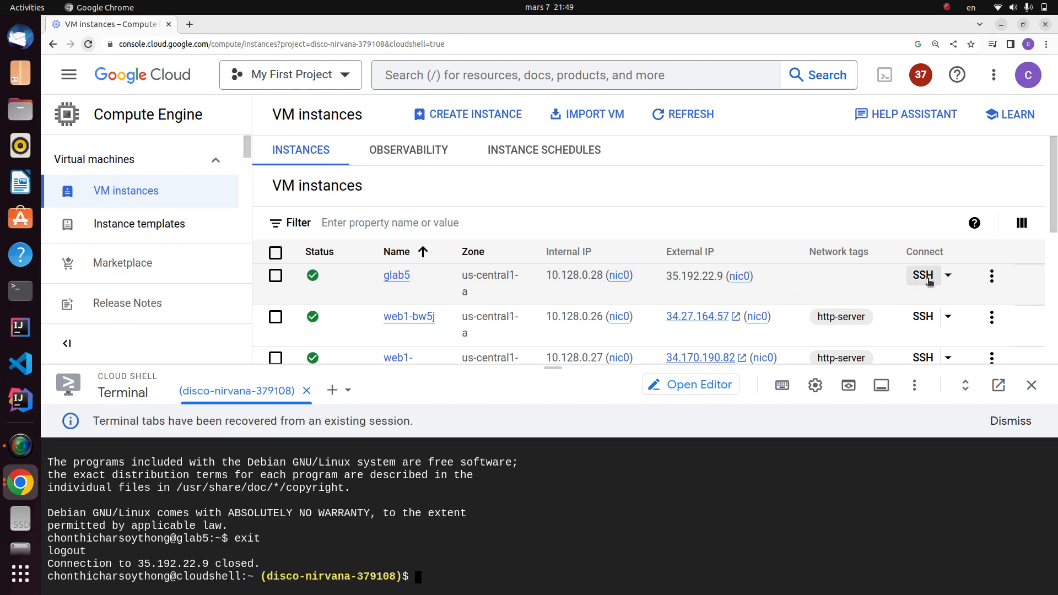
pyautogui.click(921, 276)
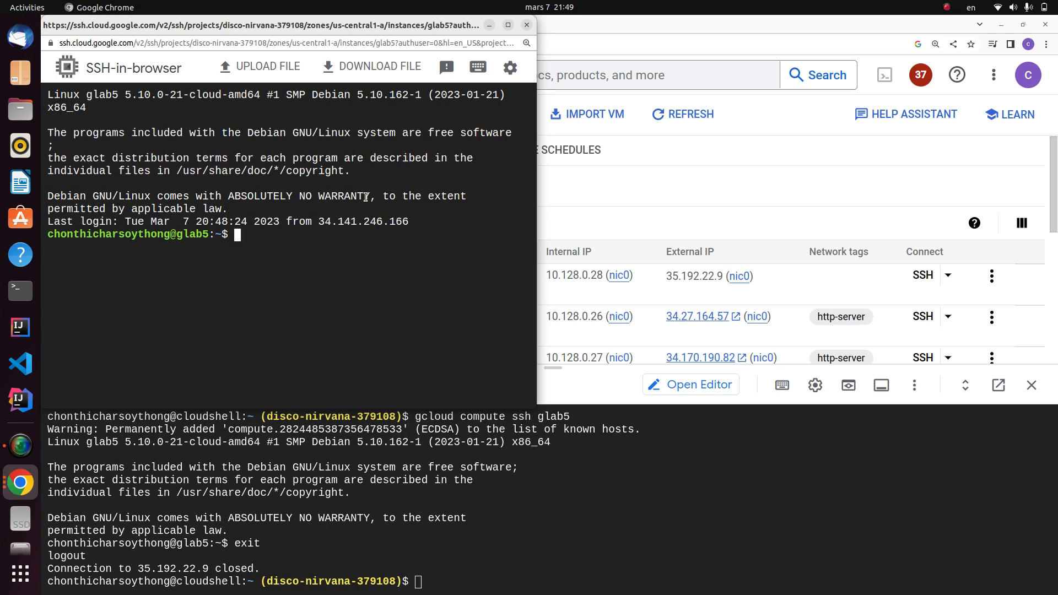
# Run whoami on glab5 in the SSH-in-browser window to print the logged-in user.
pyautogui.write('whoami')
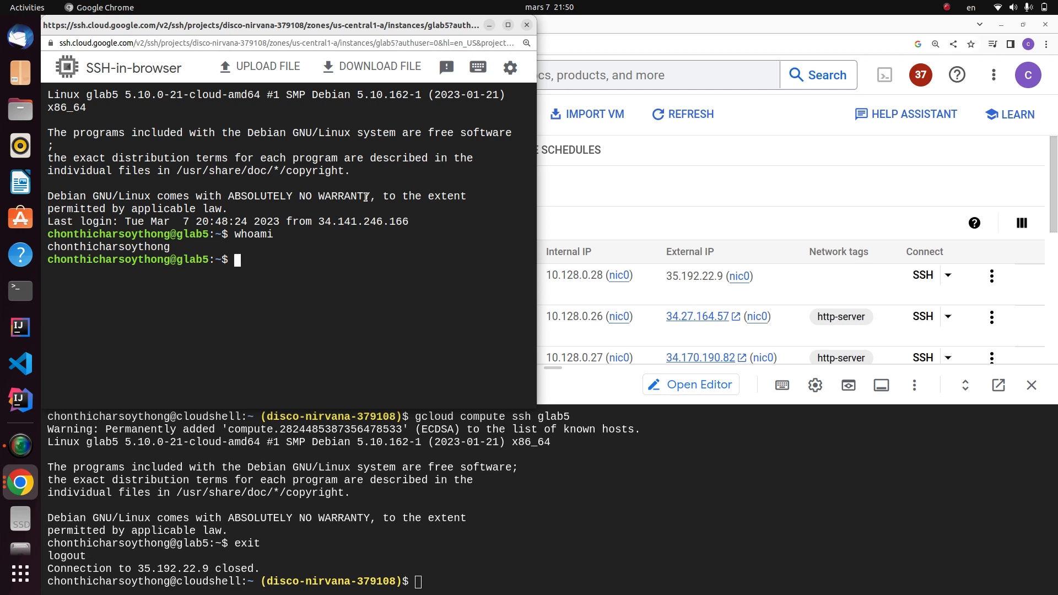
pyautogui.click(946, 8)
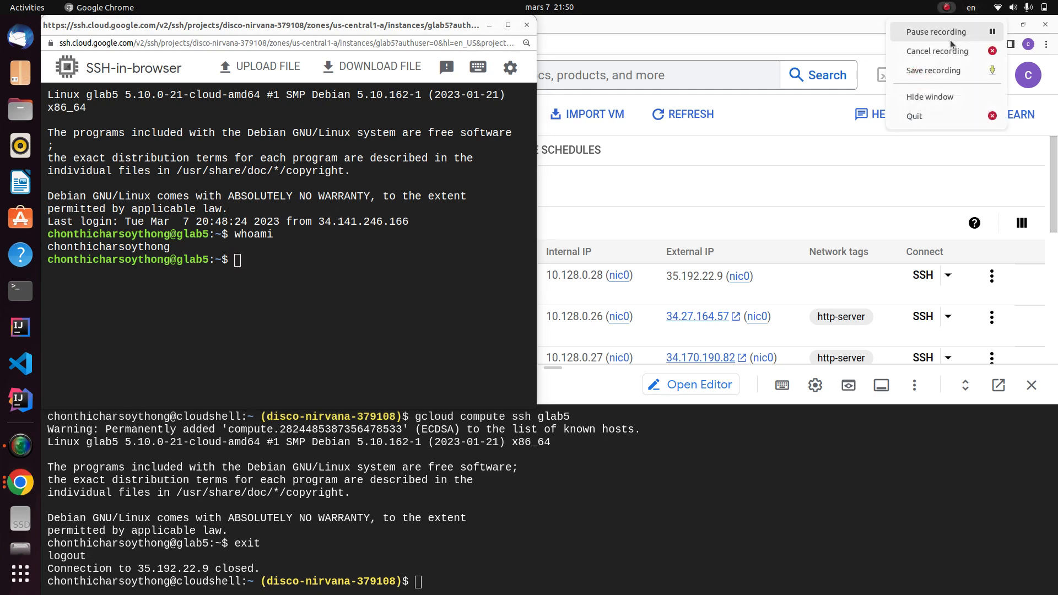